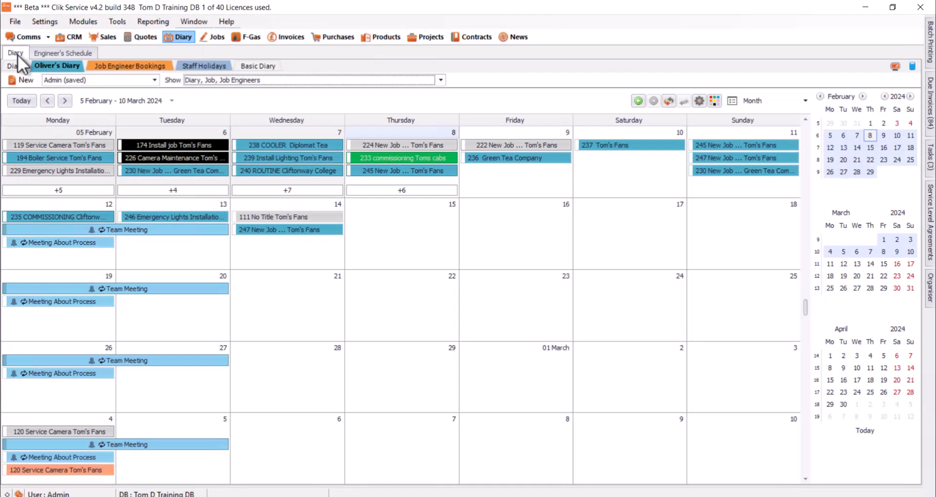
mouse_move(173, 145)
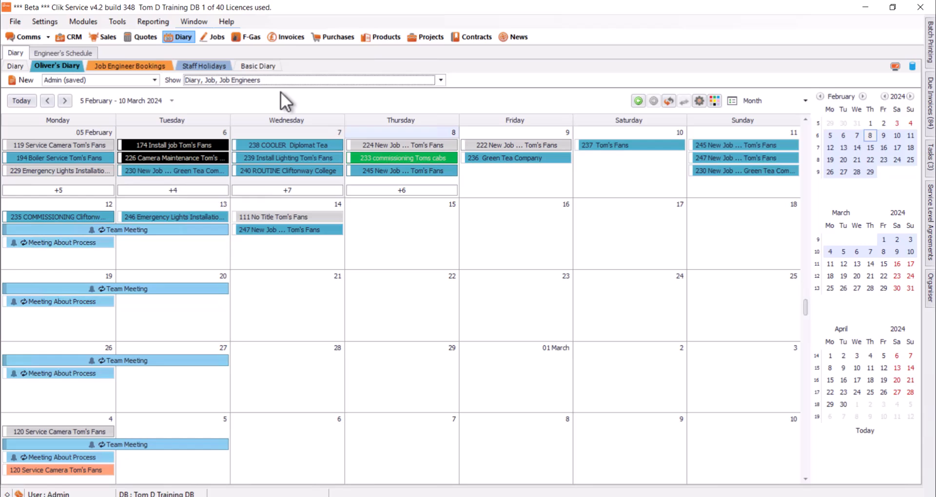
click(154, 80)
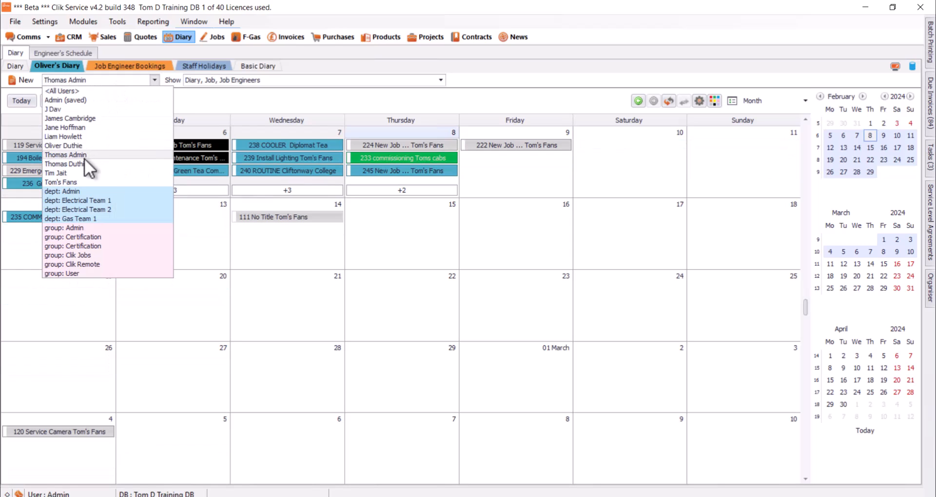
click(64, 146)
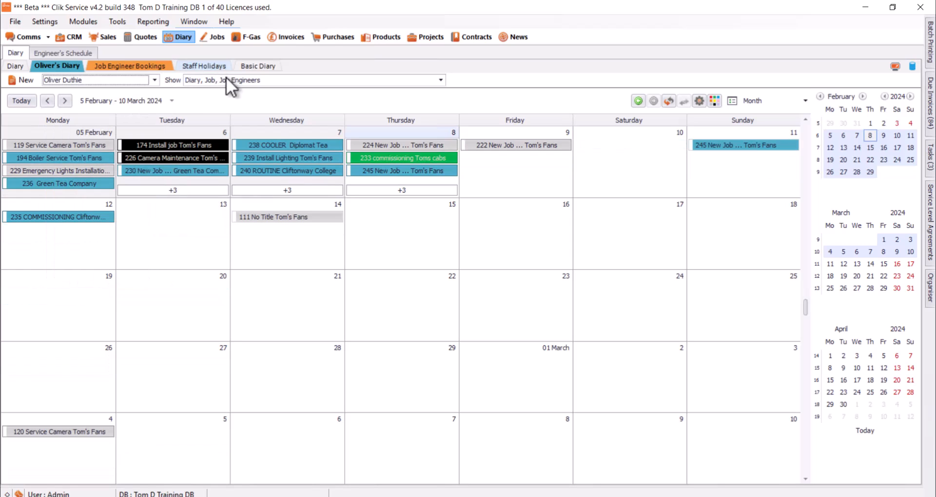
click(440, 79)
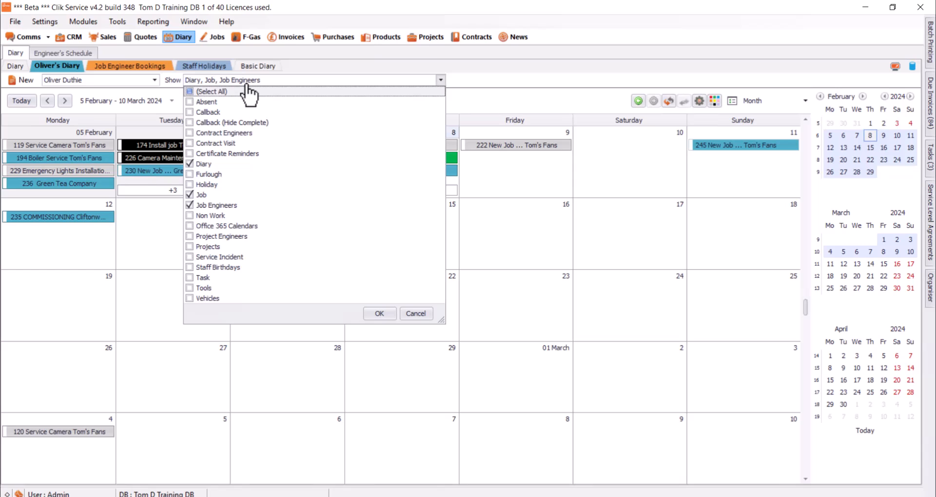
mouse_move(221, 125)
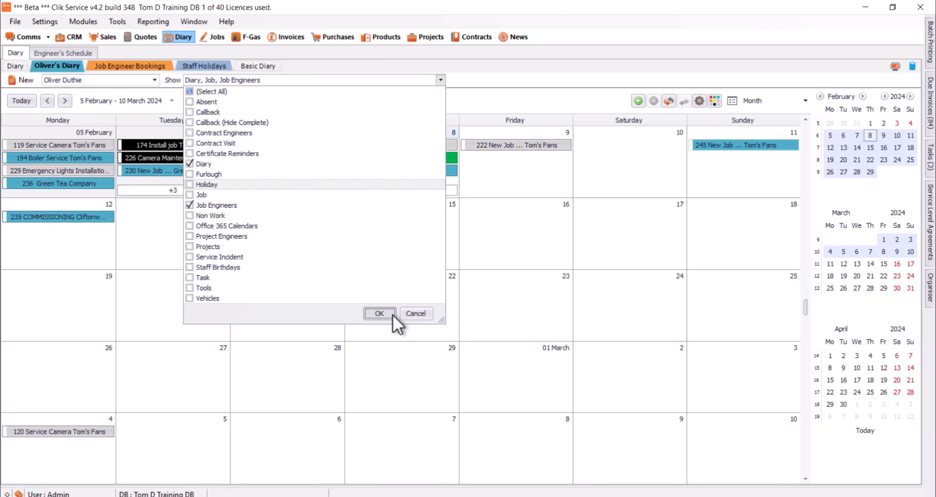
- Apply the filter hiding Job entries, leaving only Diary and Job Engineers items
click(379, 313)
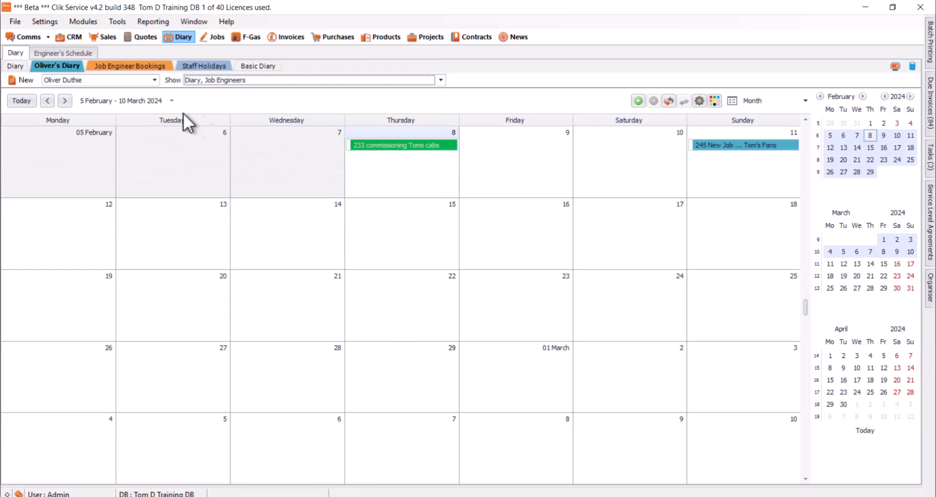
click(154, 80)
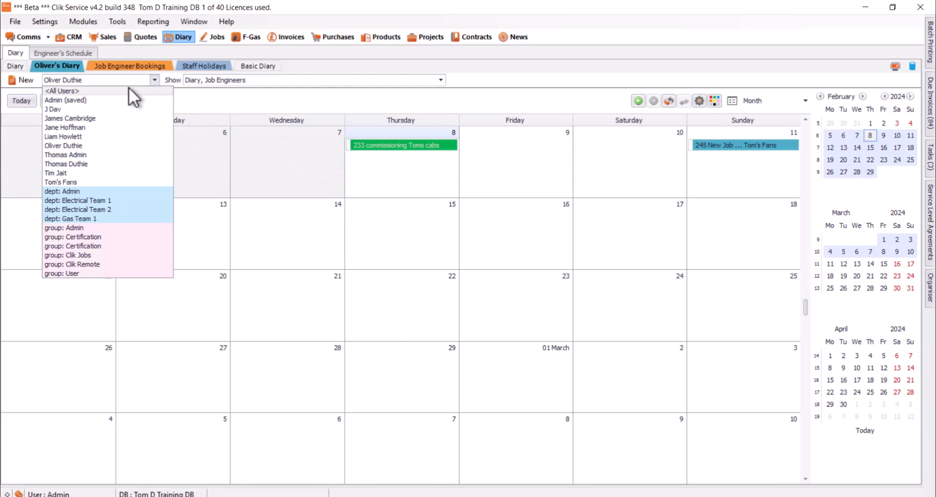
click(61, 90)
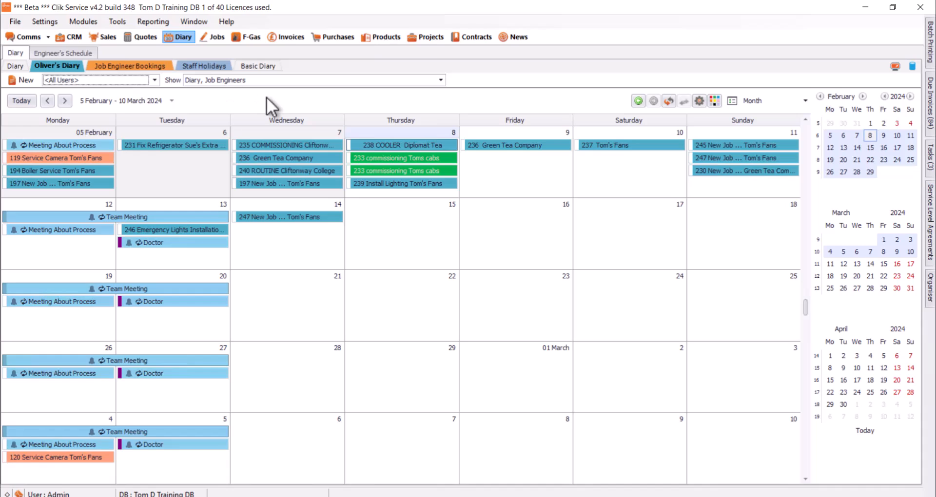
mouse_move(548, 102)
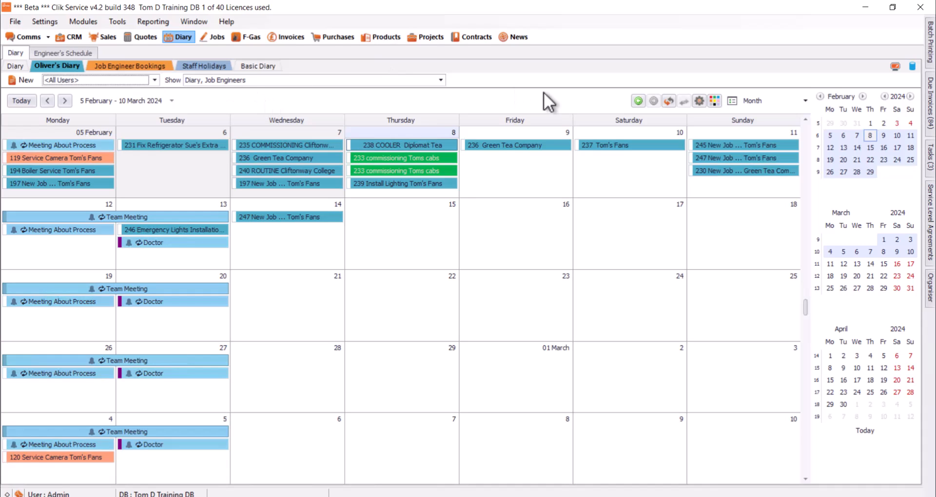
mouse_move(327, 96)
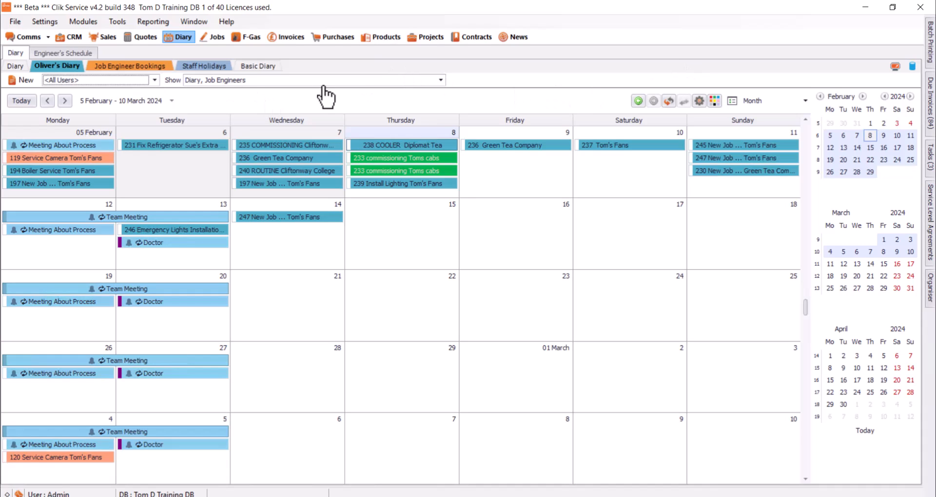
mouse_move(264, 66)
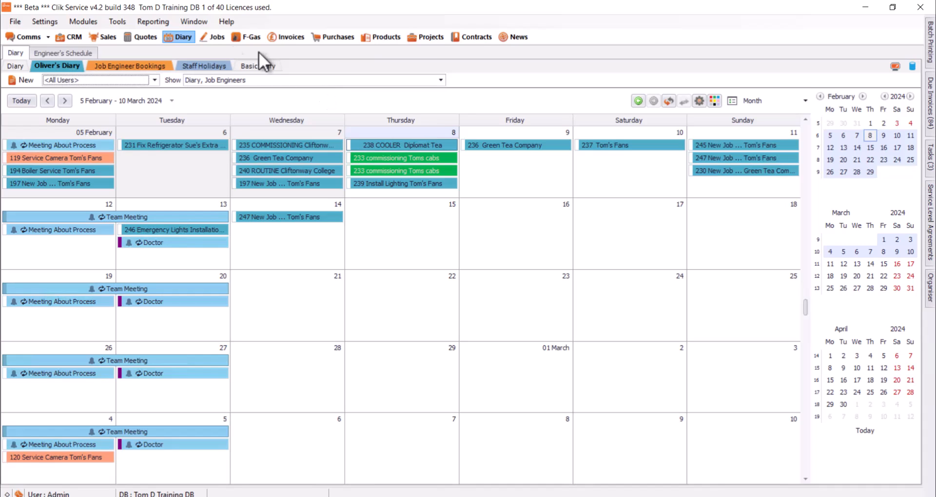
mouse_move(239, 87)
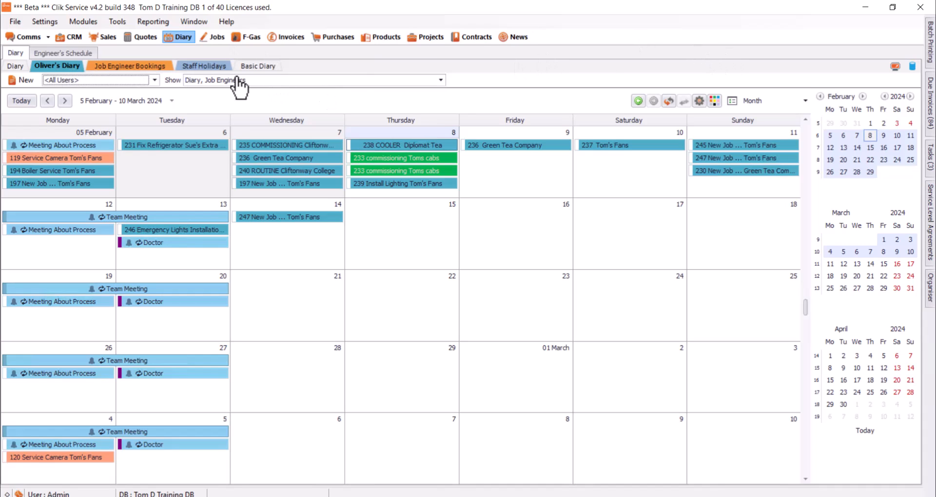
click(154, 80)
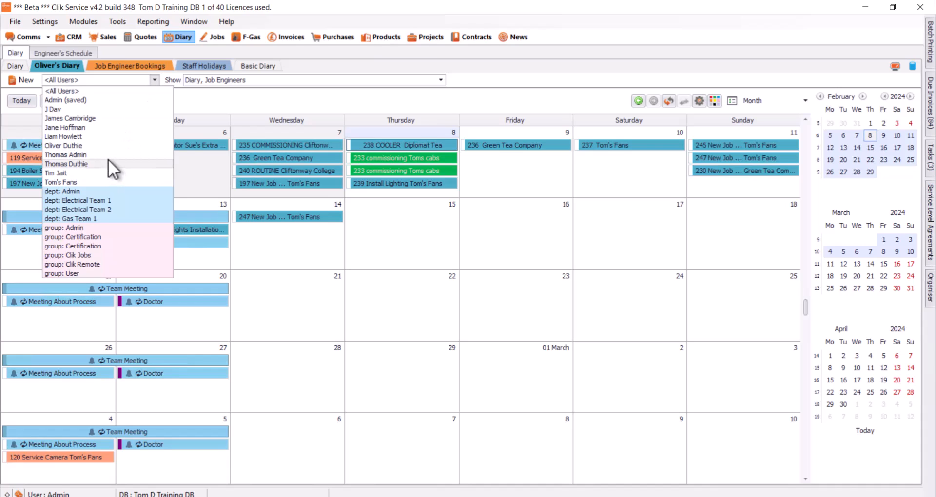
click(66, 164)
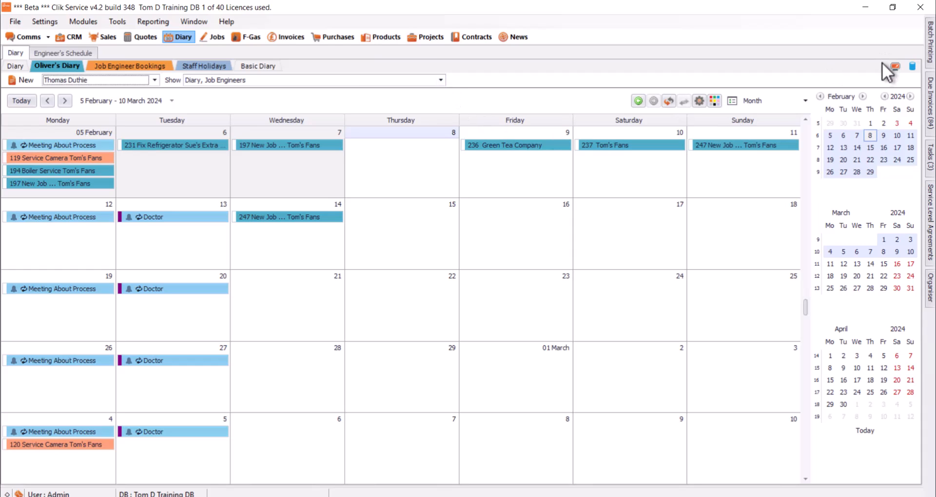
mouse_move(757, 81)
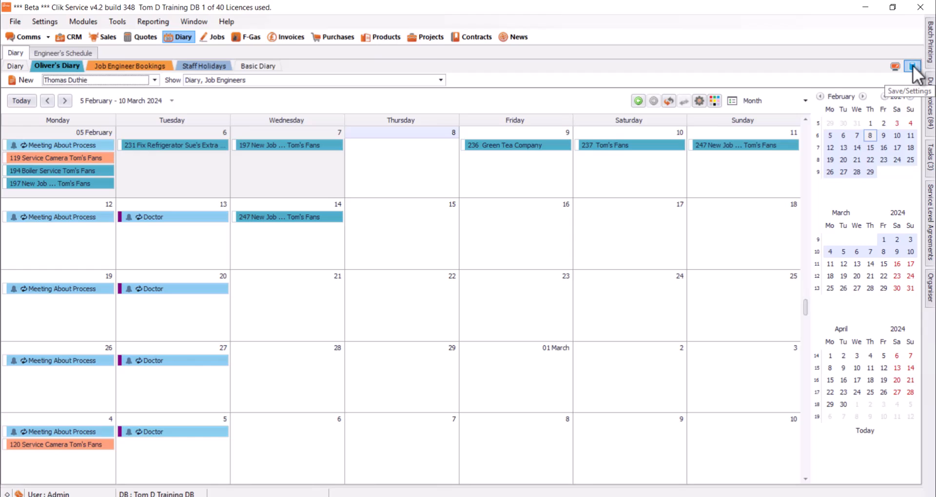
click(913, 66)
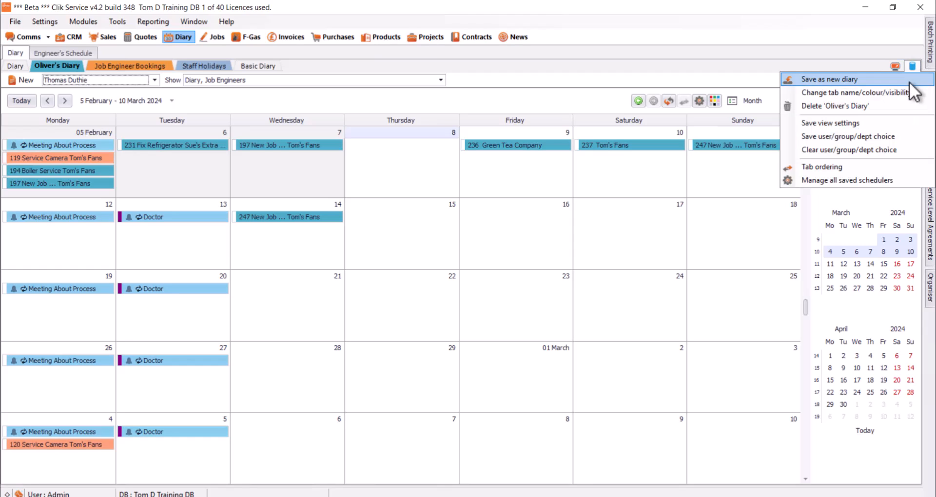
click(829, 79)
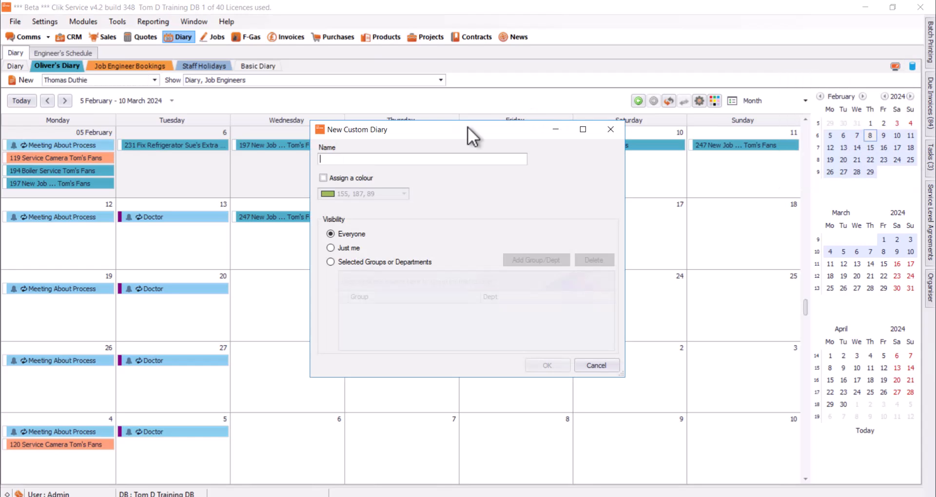
- Create 'Tom's Diary' with an assigned colour and Everyone visibility
text(T)
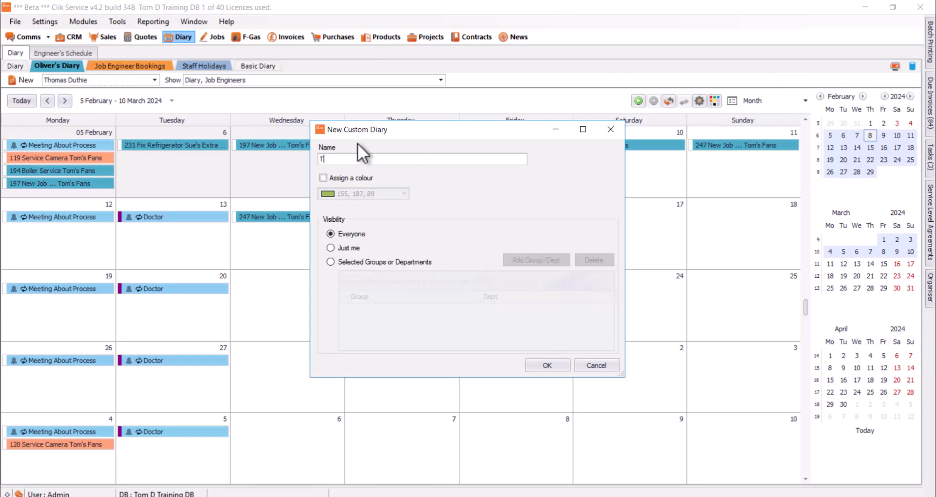
text(om's)
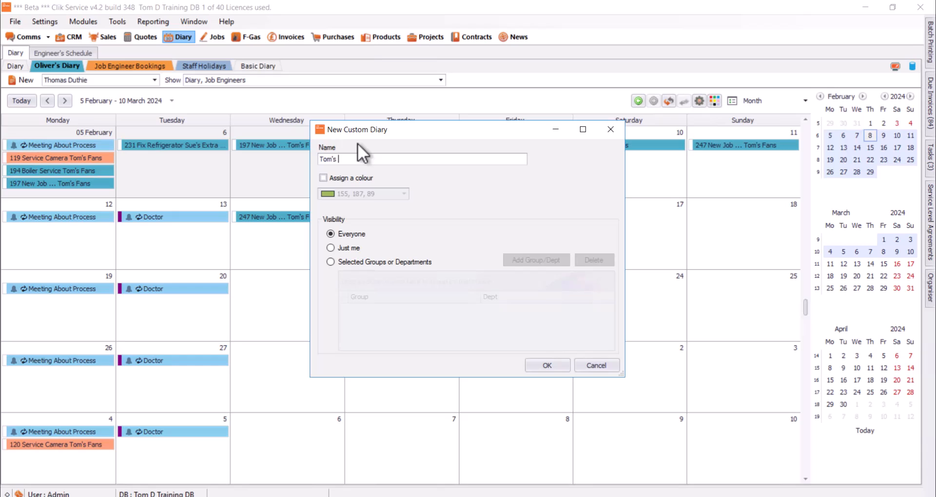
text(D)
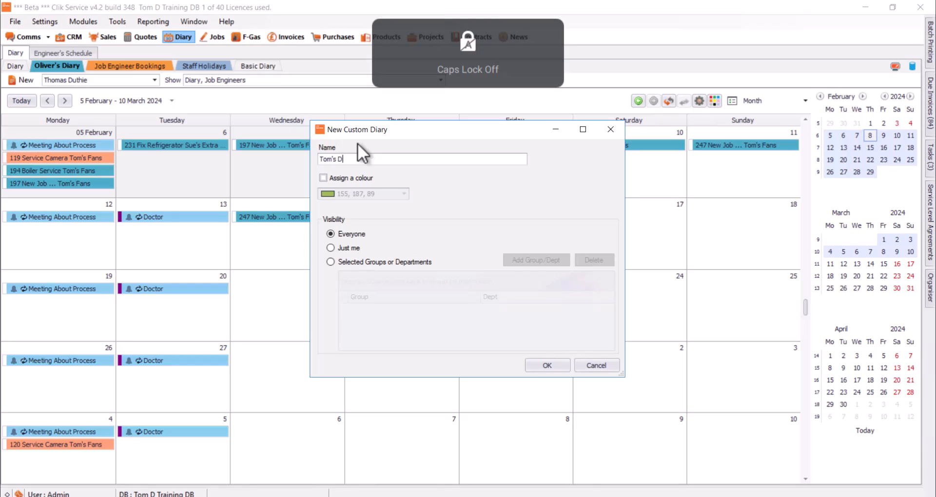
text(iary)
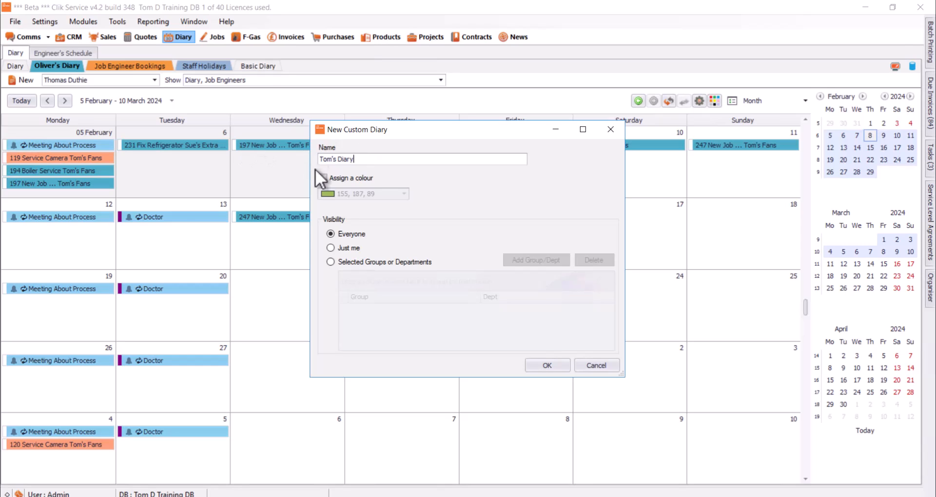
click(322, 178)
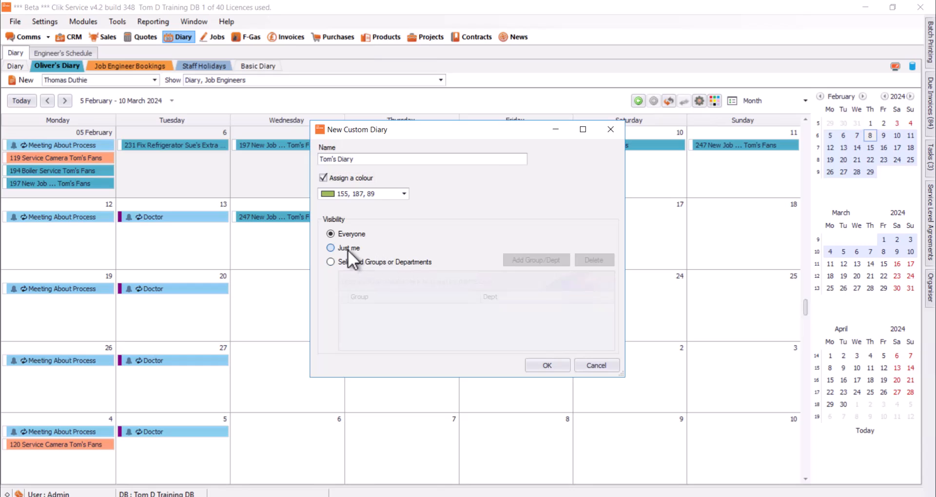
click(331, 248)
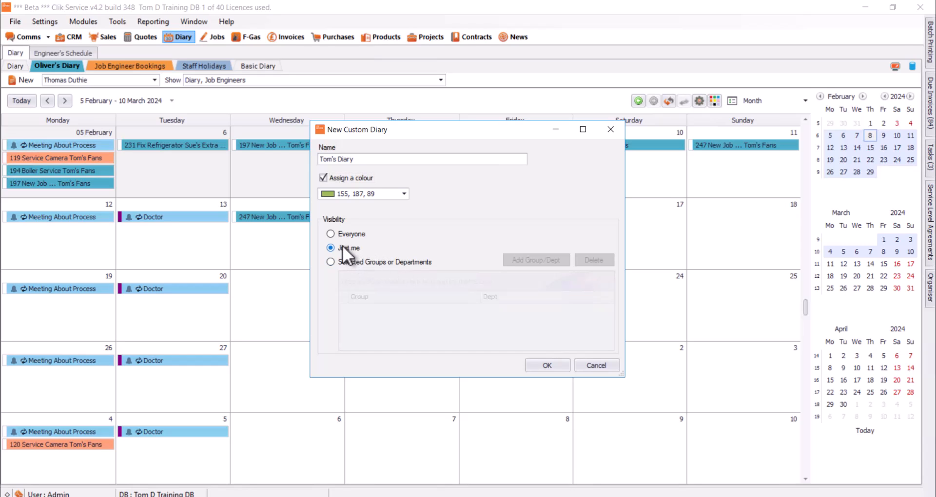
click(331, 263)
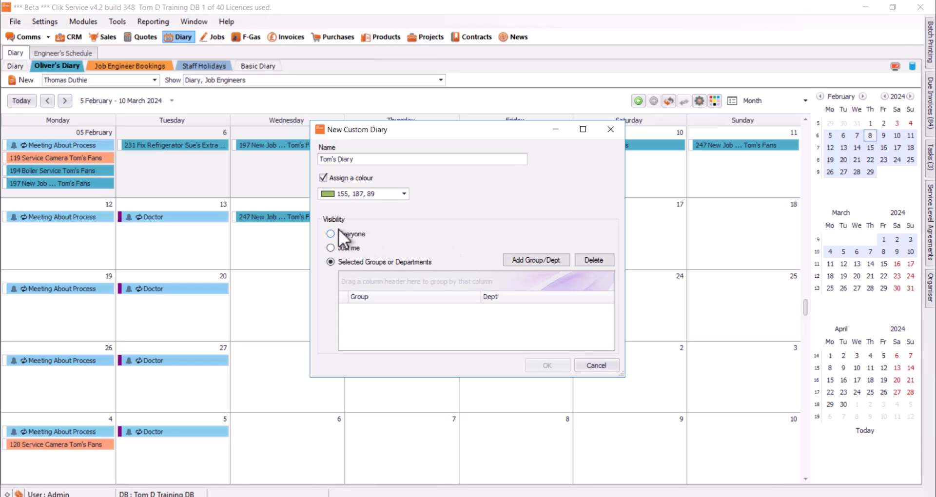
click(331, 233)
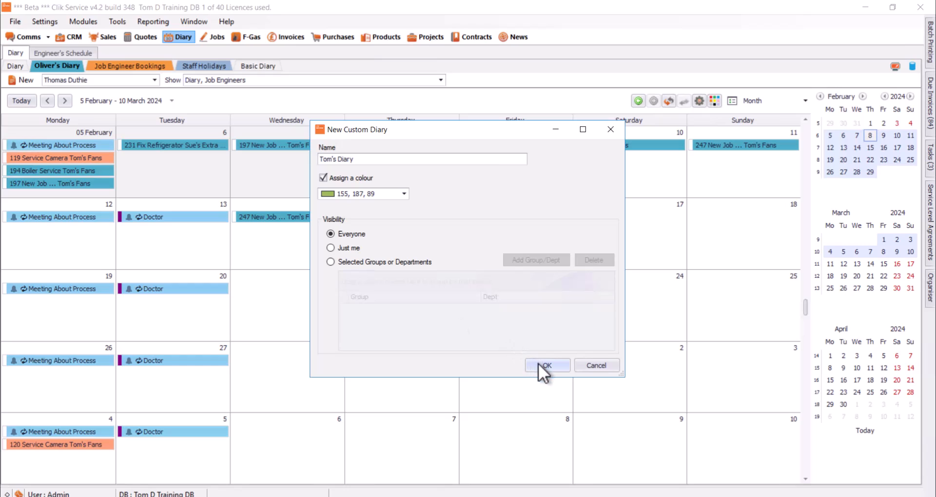
click(546, 366)
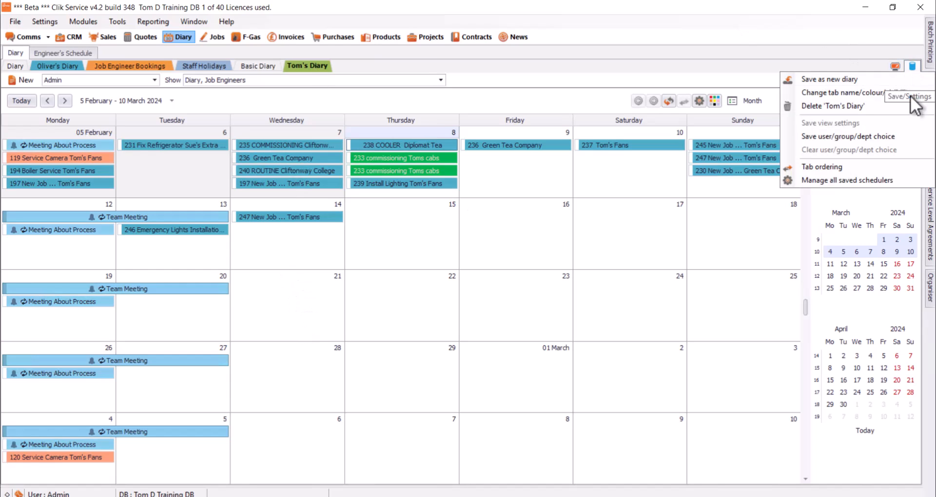
mouse_move(833, 106)
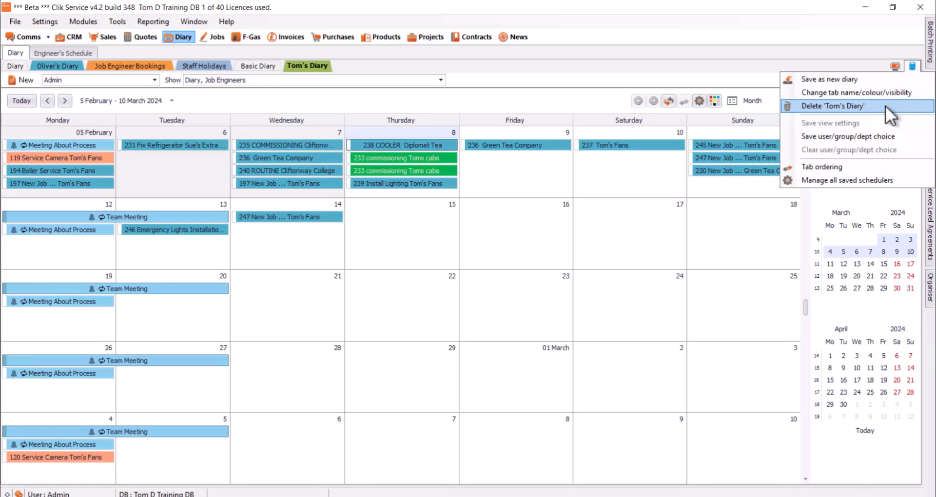
mouse_move(857, 92)
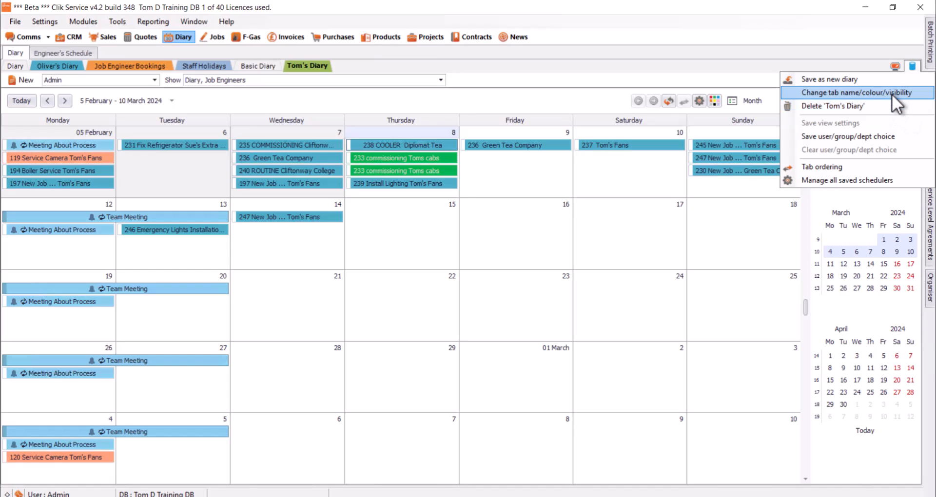
- Review Tom's Diary's name, colour and visibility settings, leaving them unchanged
click(859, 93)
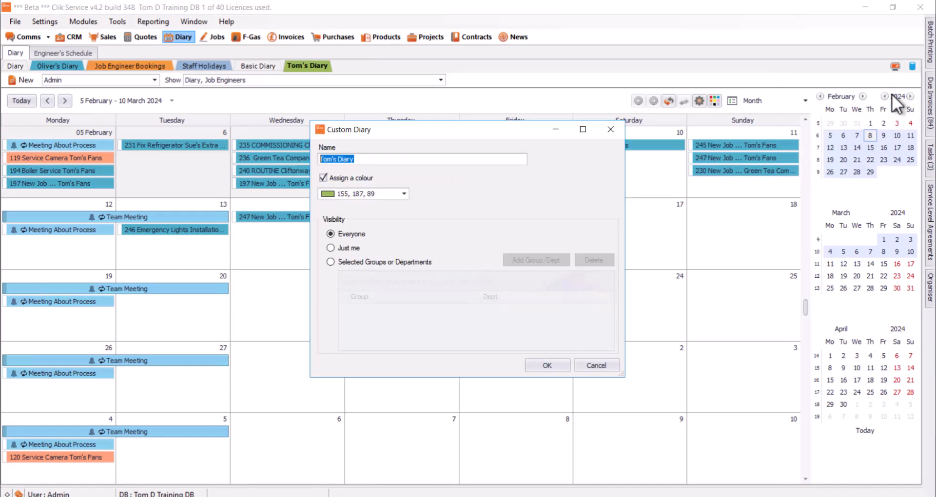
mouse_move(466, 215)
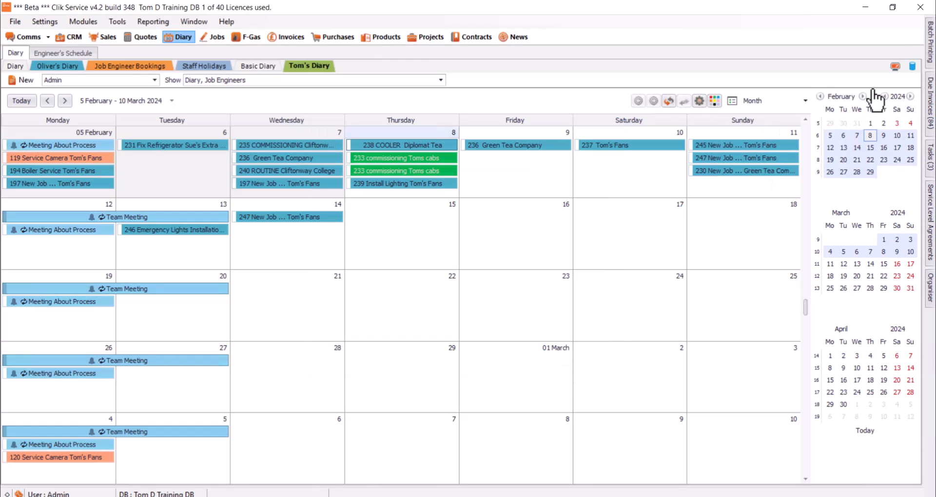
click(912, 66)
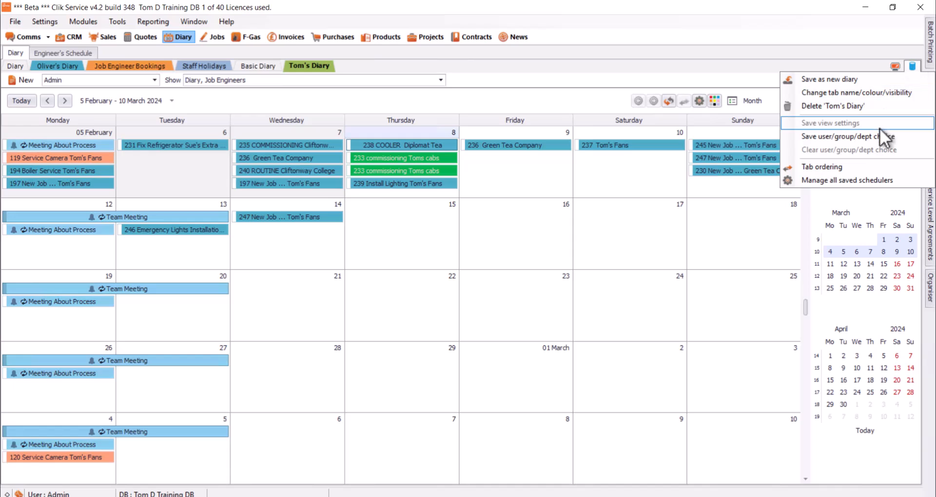
mouse_move(856, 136)
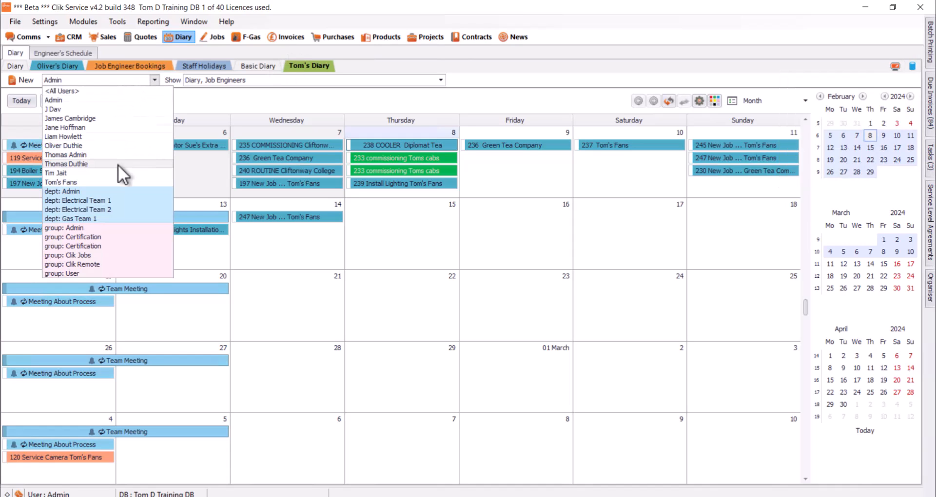
click(64, 146)
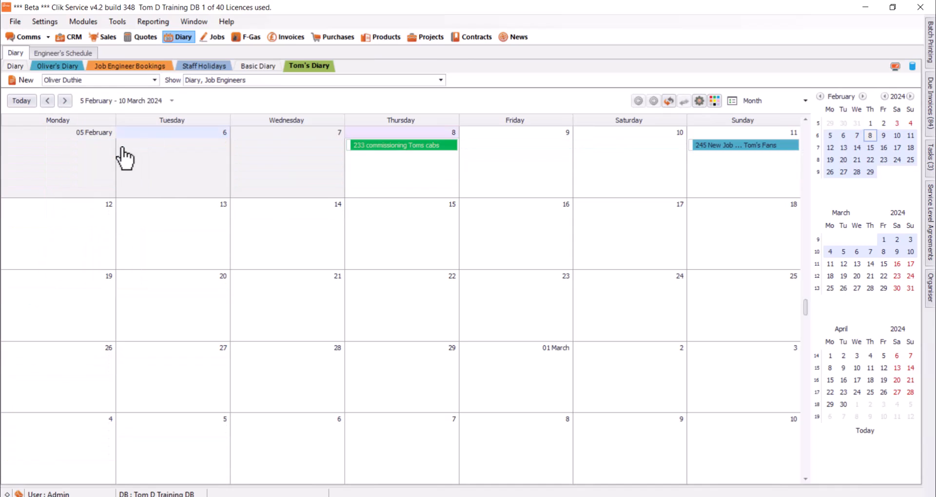
mouse_move(920, 72)
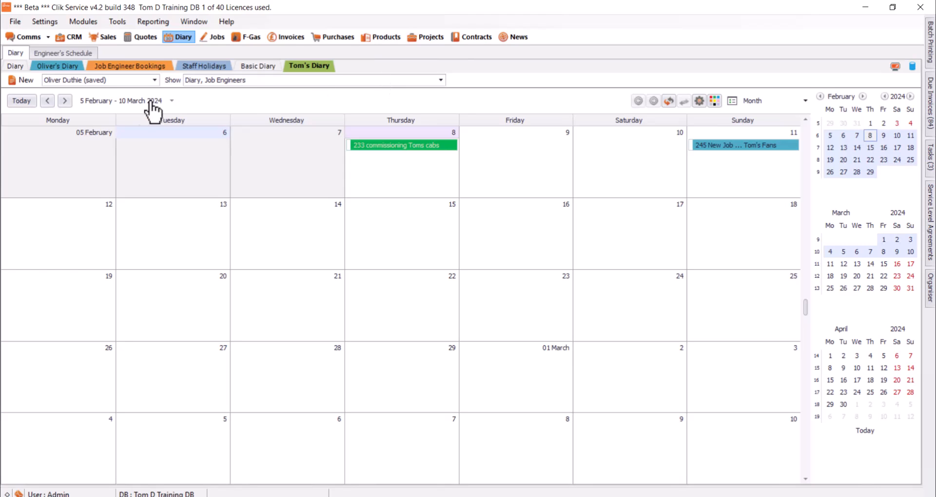
mouse_move(90, 87)
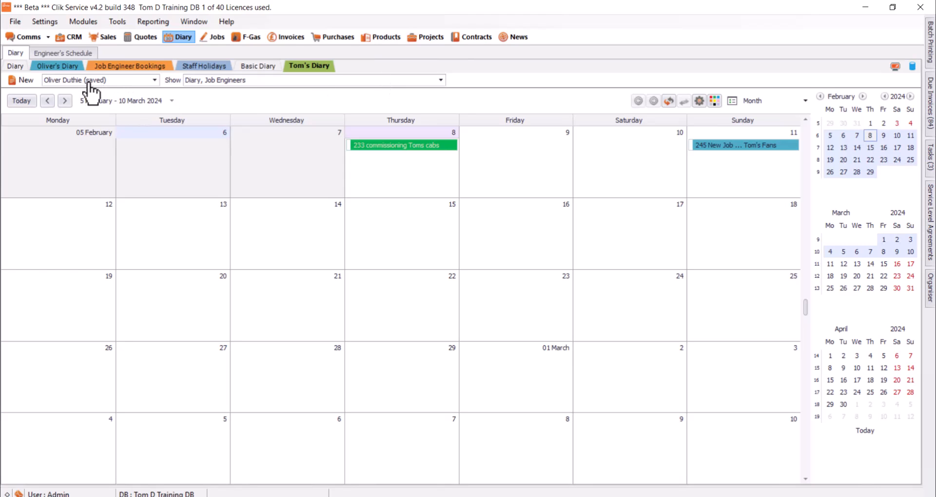
mouse_move(179, 87)
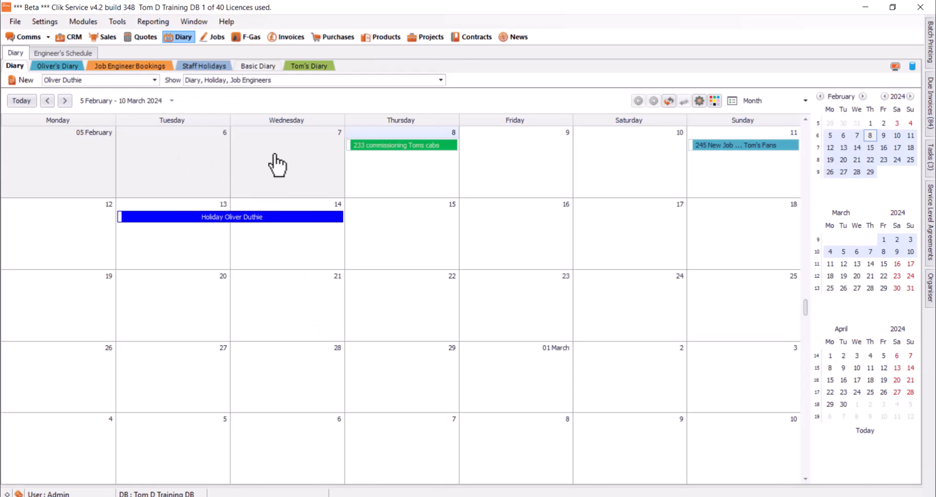
mouse_move(257, 88)
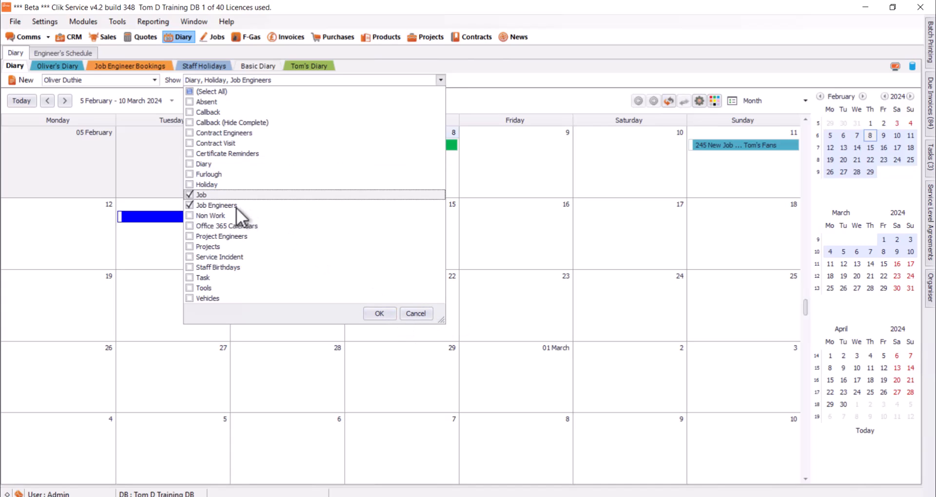
- Apply the Job and Job Engineers filter and close job 240's sheet
click(379, 314)
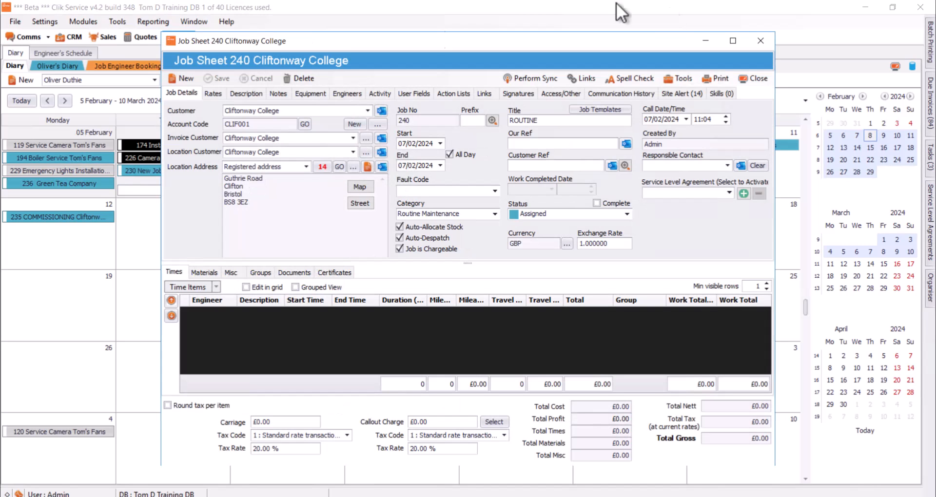
click(753, 78)
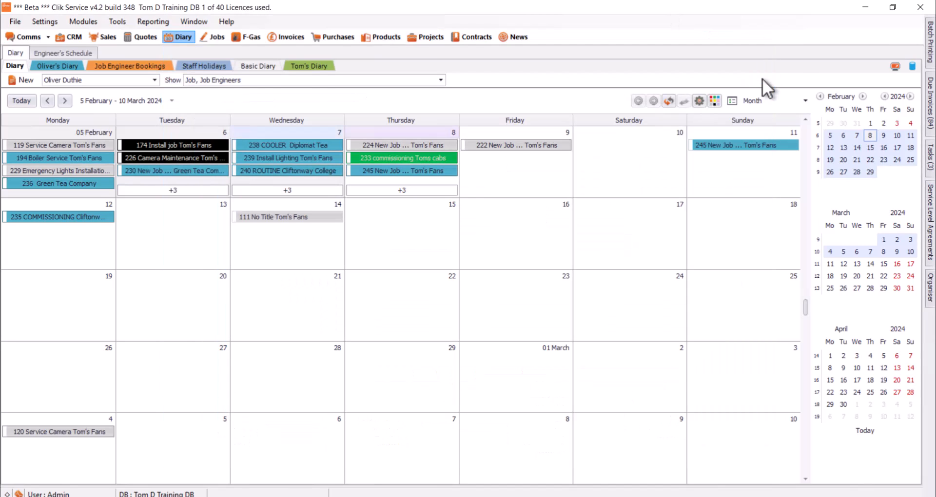
mouse_move(770, 117)
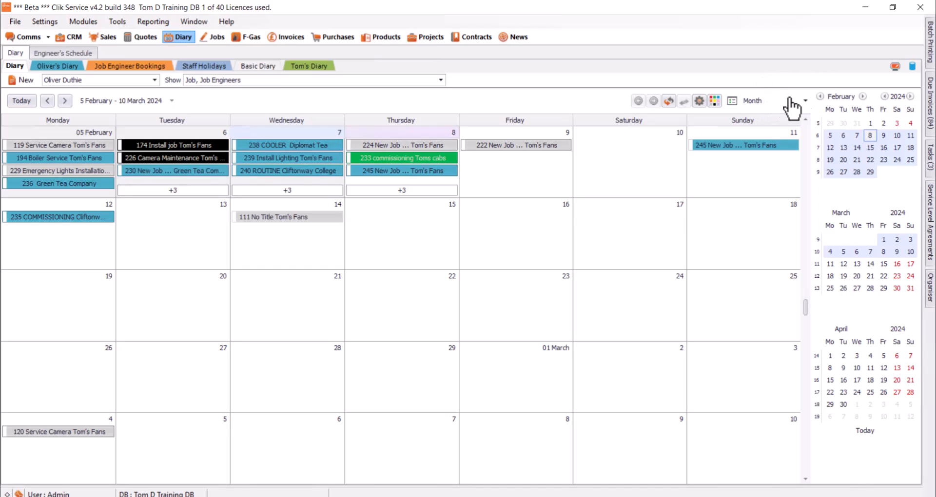
click(806, 101)
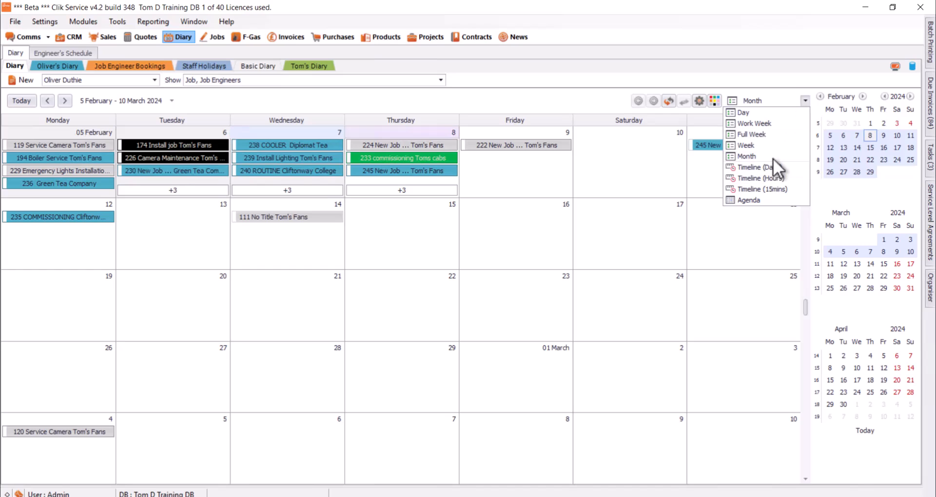
click(745, 145)
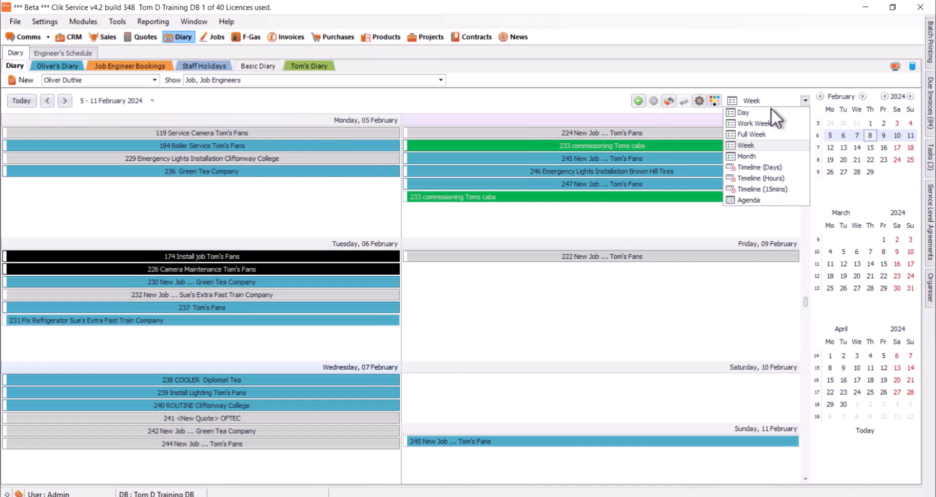
mouse_move(774, 178)
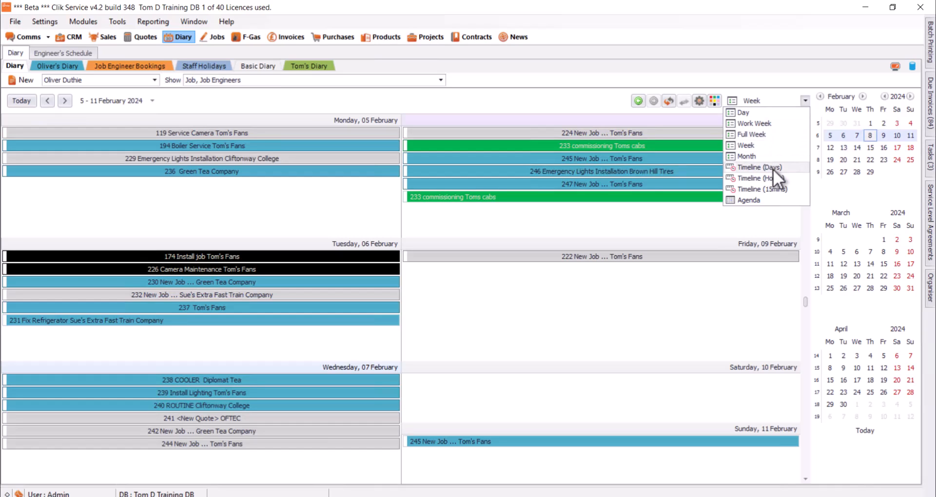
click(759, 178)
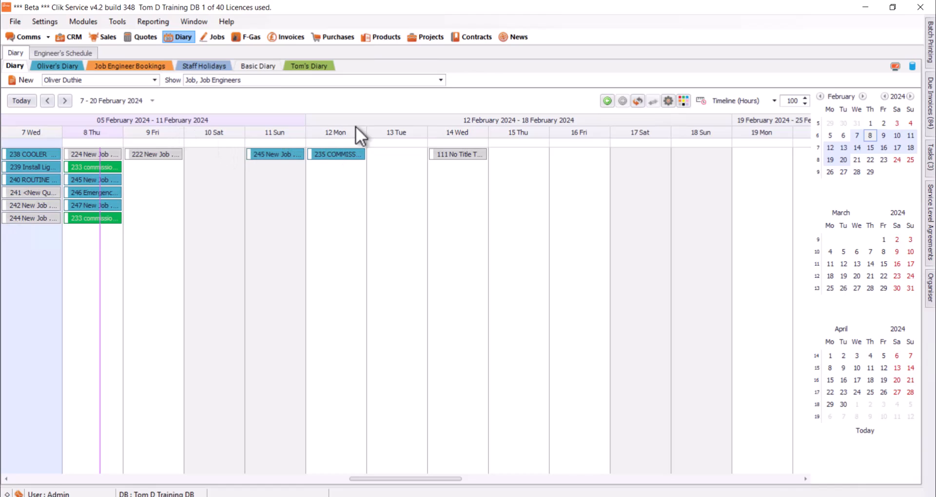
click(774, 100)
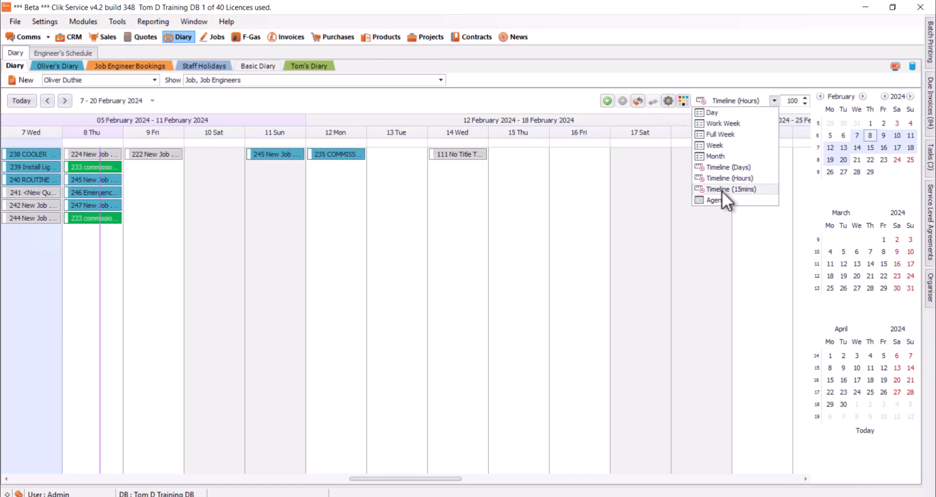
mouse_move(740, 162)
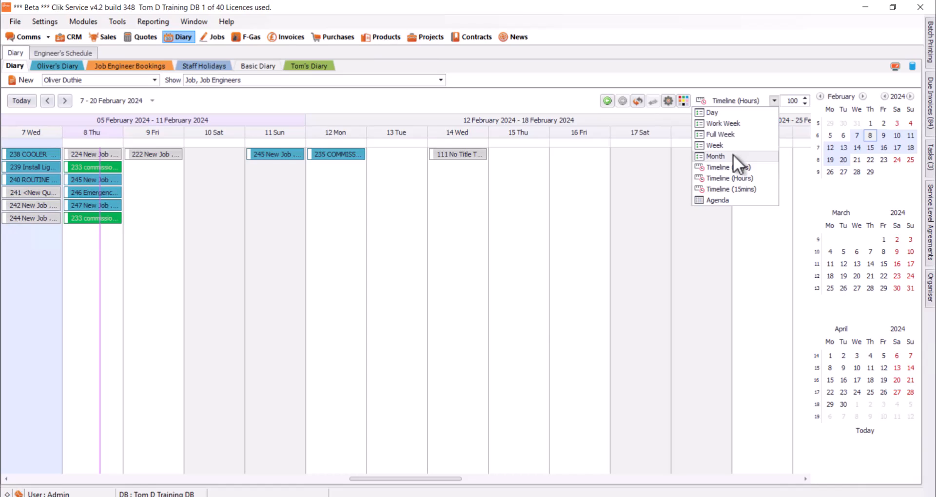
click(715, 156)
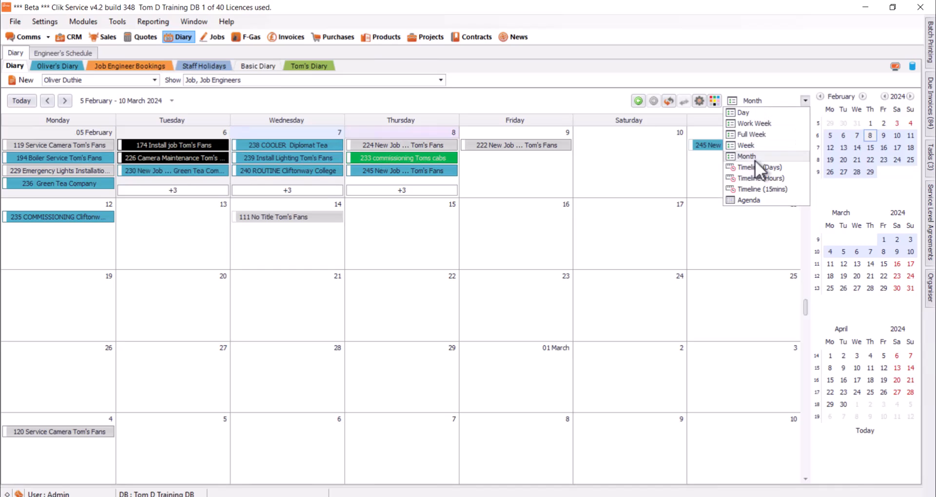
click(749, 200)
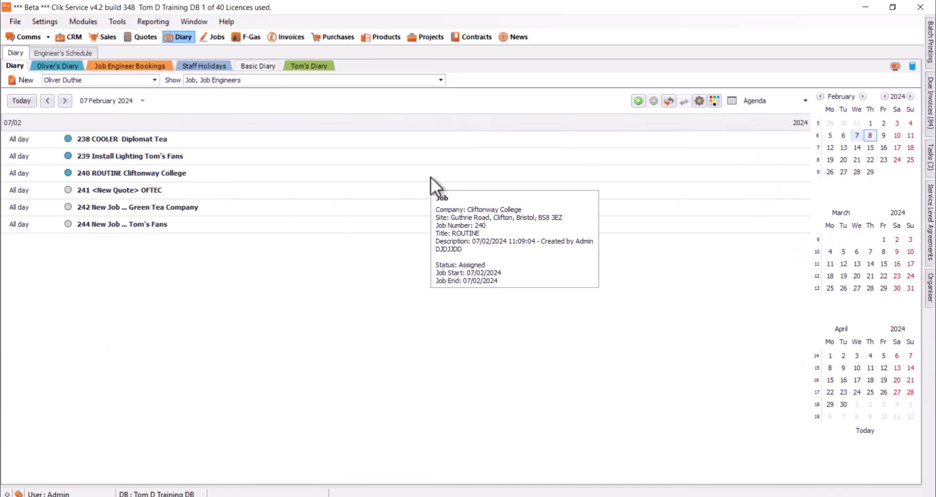
mouse_move(143, 100)
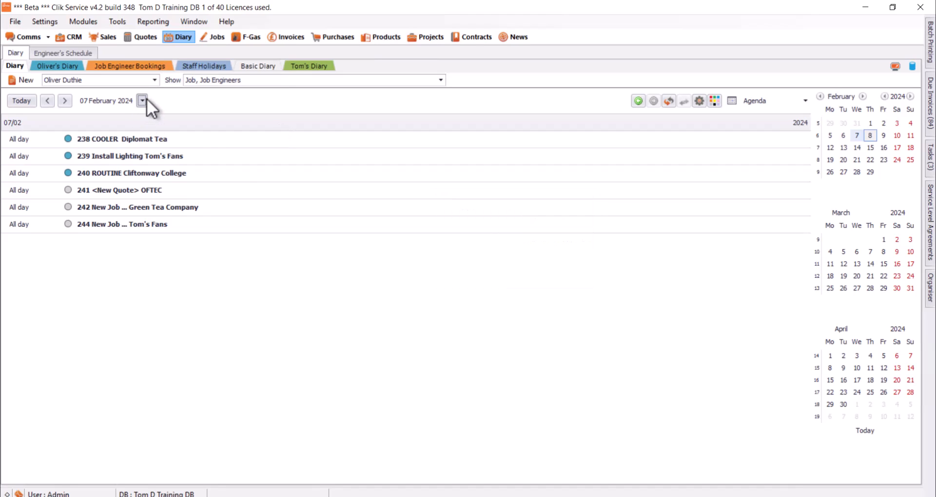
- Move the agenda to 8 February, check 9 February, then return to 8 February
click(64, 101)
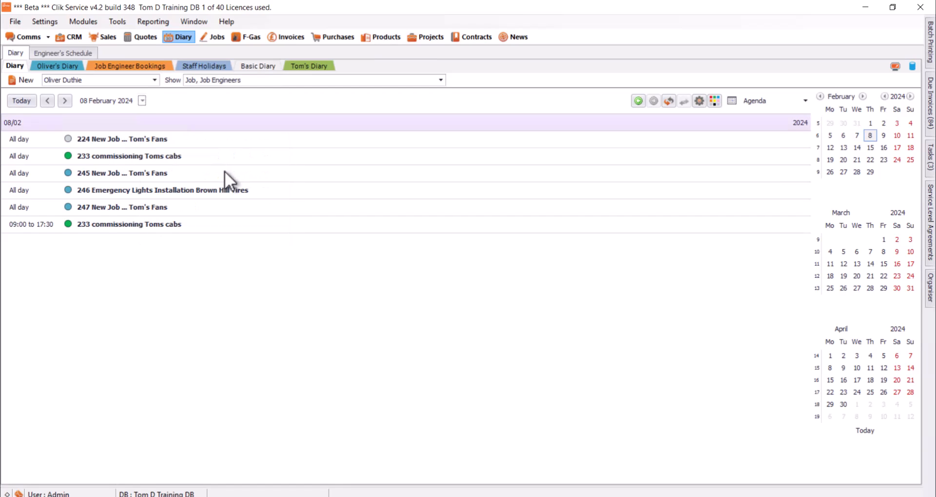
click(142, 100)
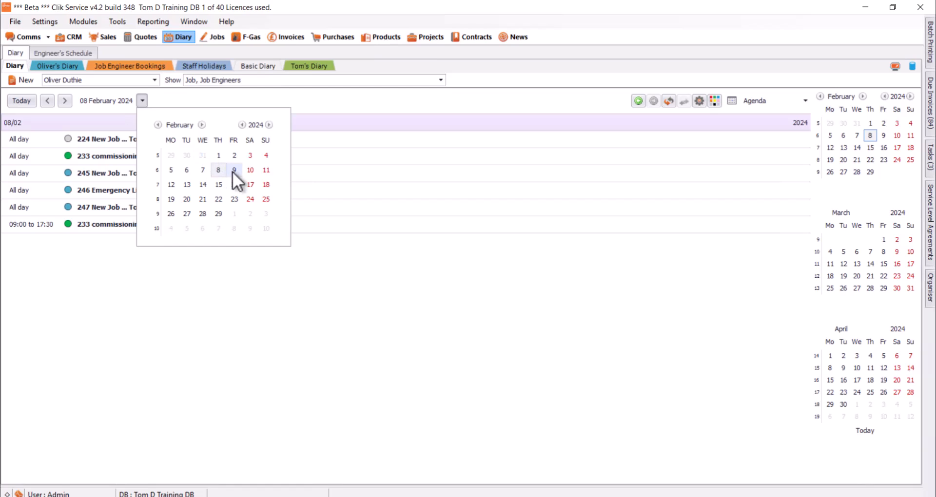
click(234, 170)
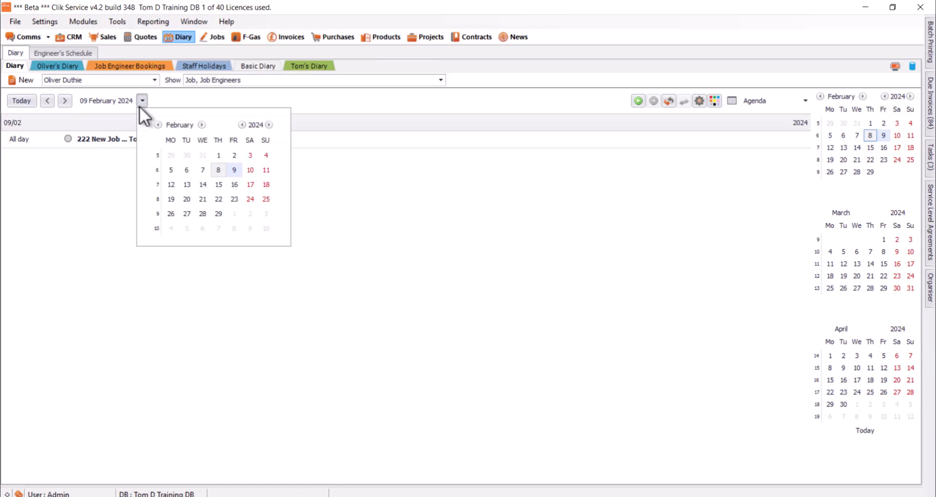
click(218, 170)
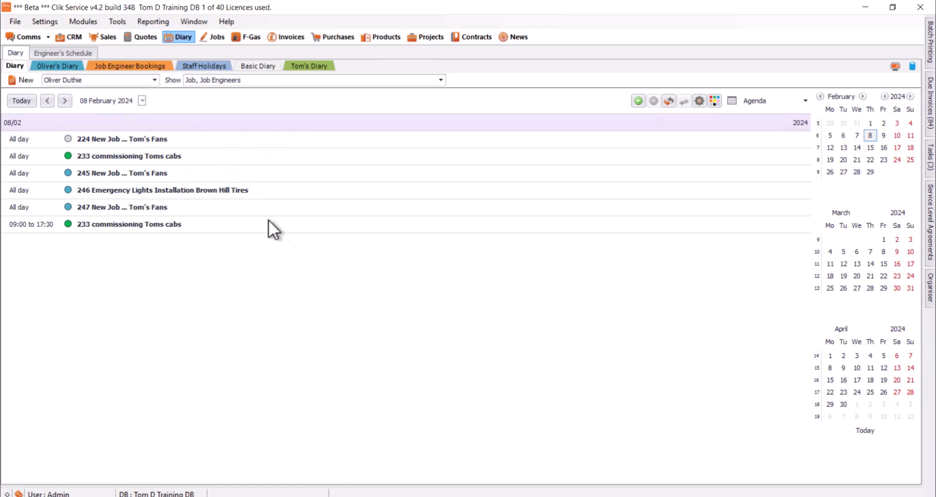
mouse_move(293, 212)
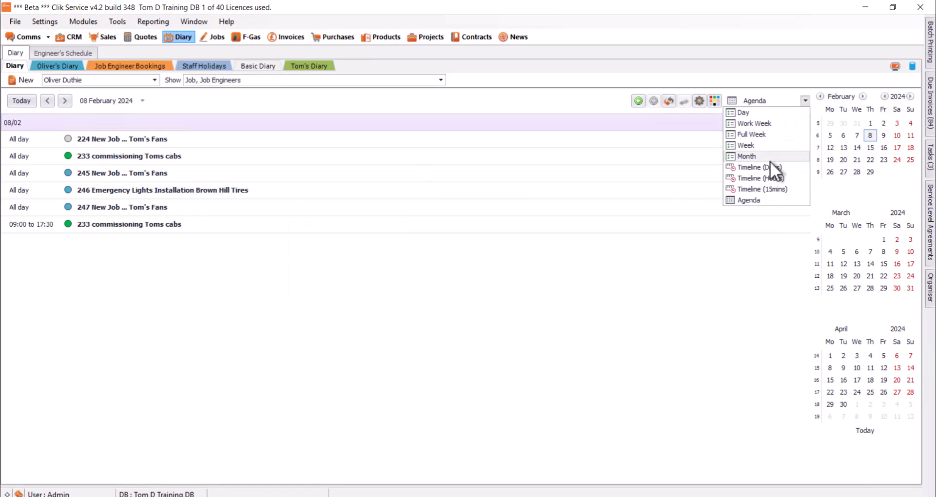
- Return the diary to month view and enable appointment auto-height
click(745, 156)
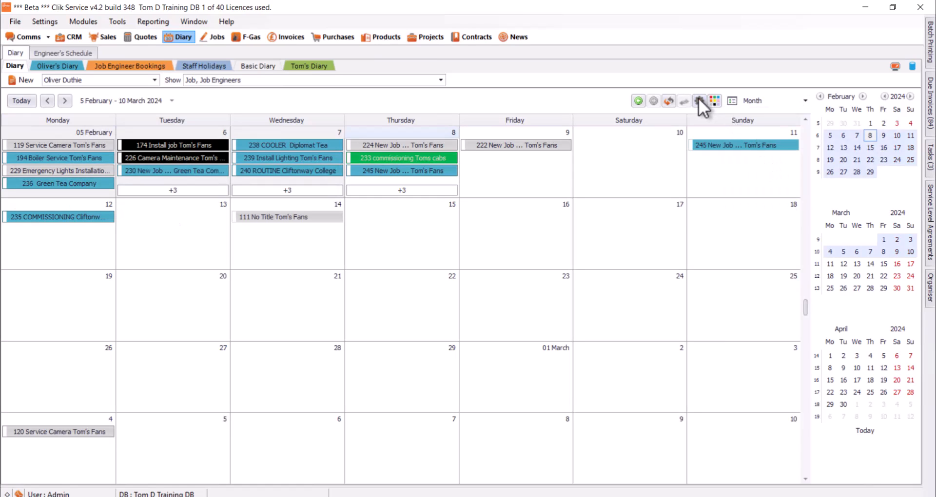
mouse_move(703, 103)
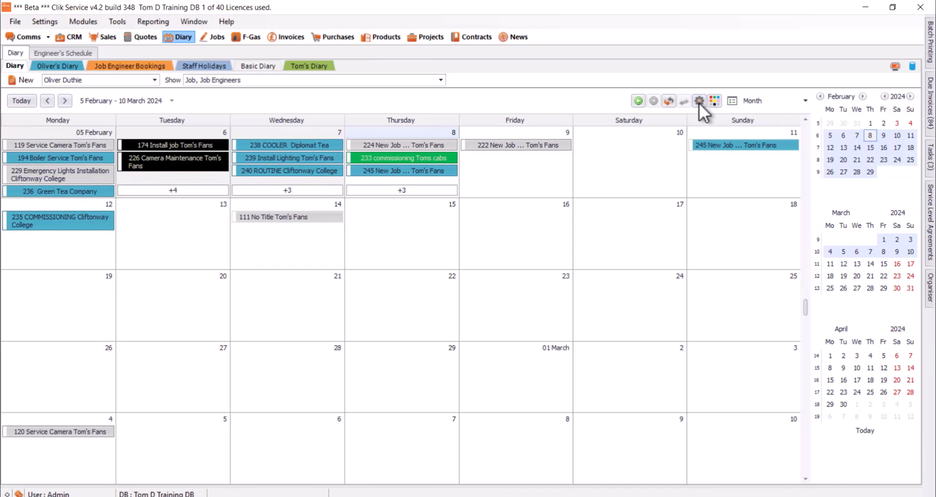
click(700, 101)
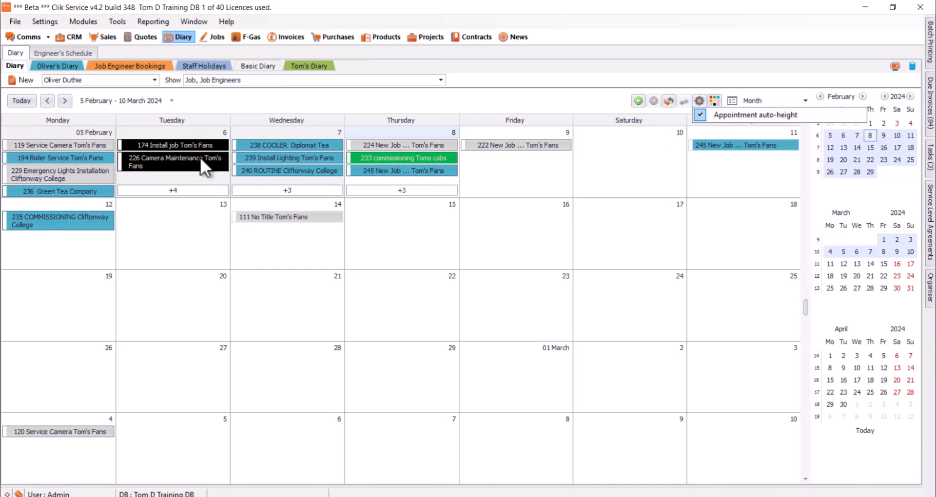
mouse_move(161, 168)
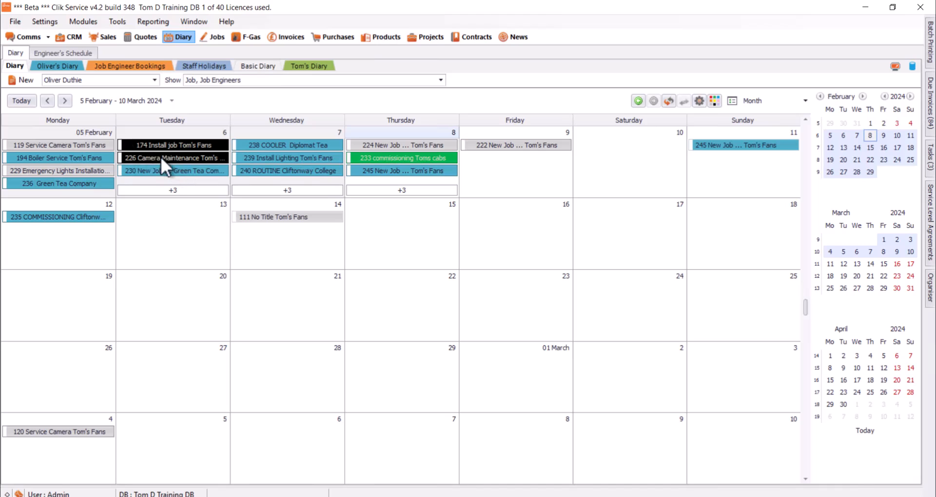
mouse_move(465, 161)
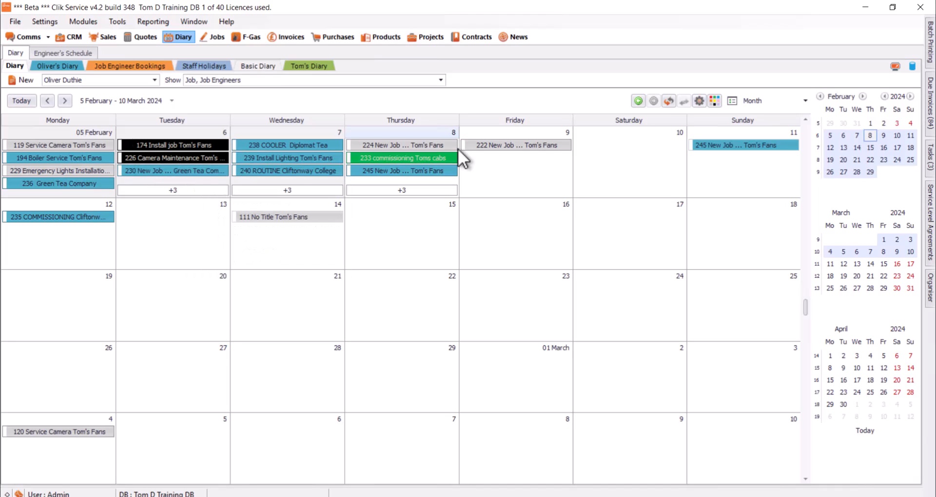
mouse_move(700, 101)
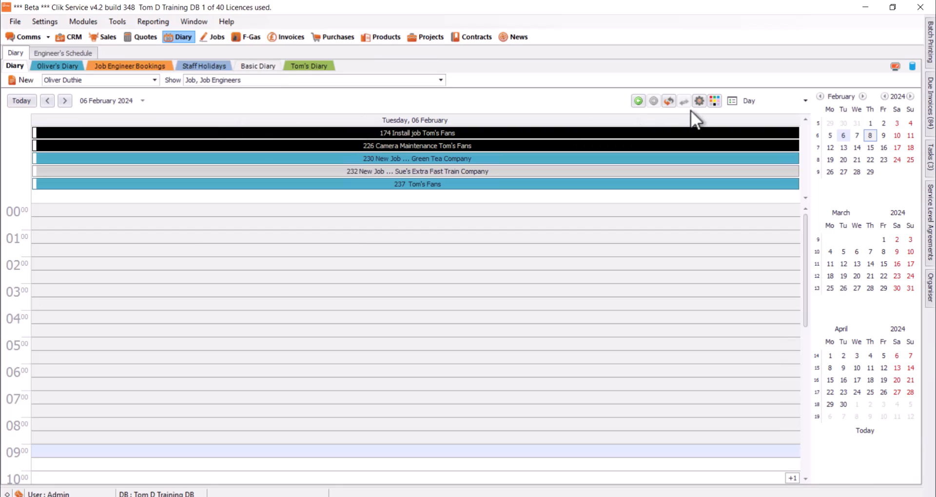
mouse_move(715, 100)
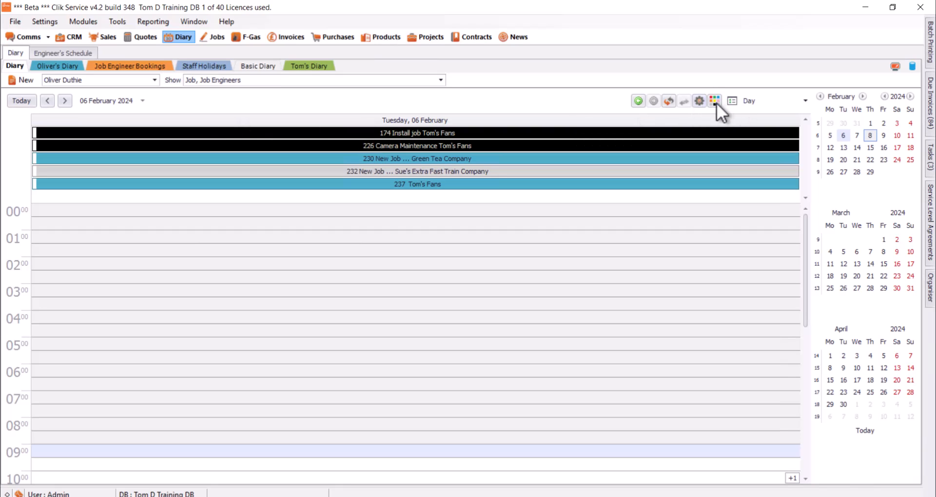
- Show the month view with the Job Status colour key and inspect job 233
click(749, 101)
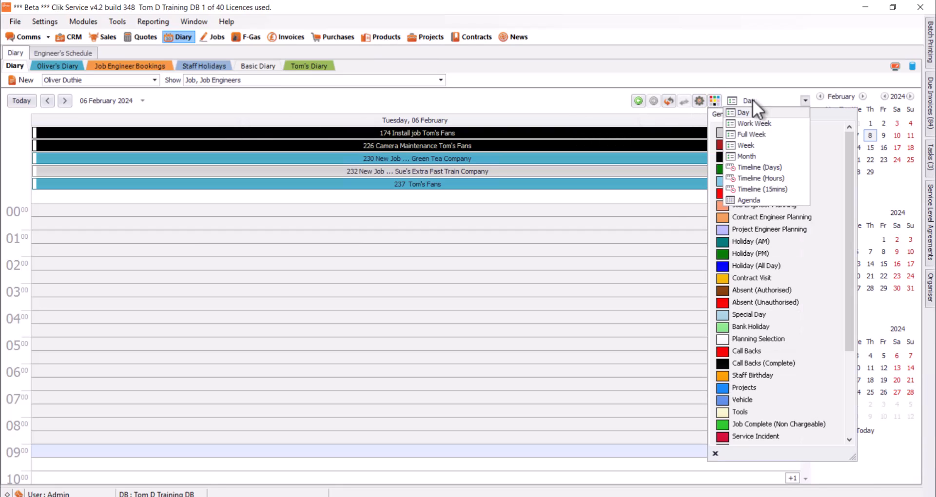
click(746, 156)
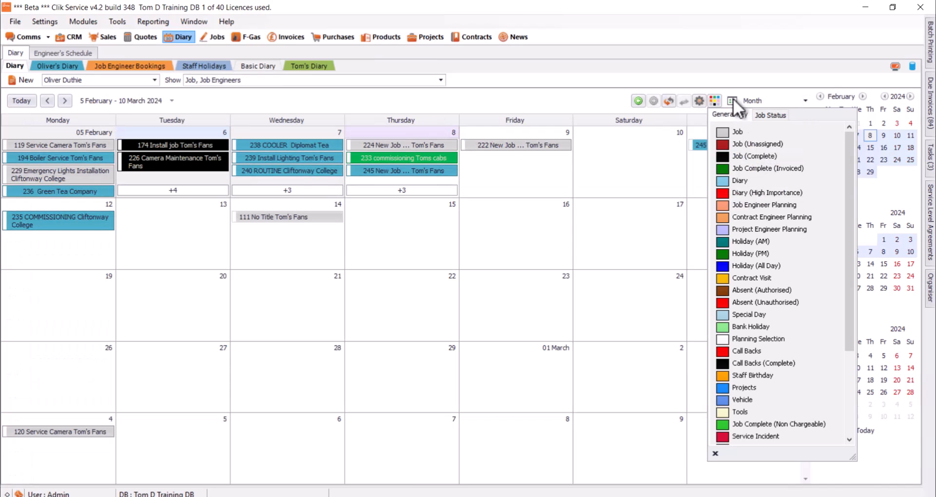
mouse_move(735, 170)
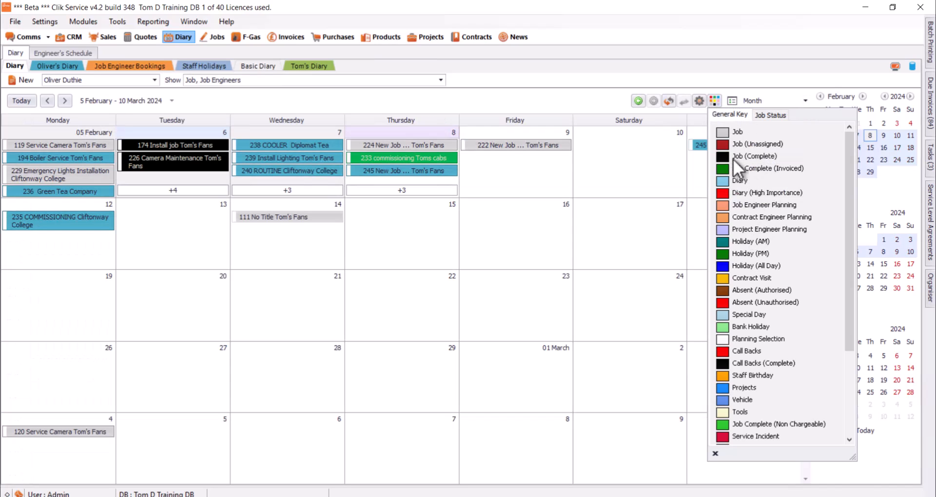
mouse_move(747, 227)
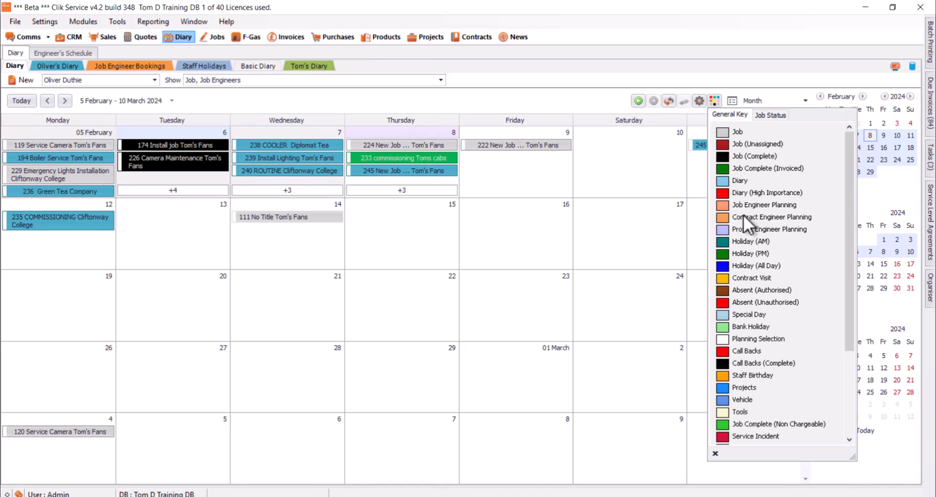
mouse_move(737, 162)
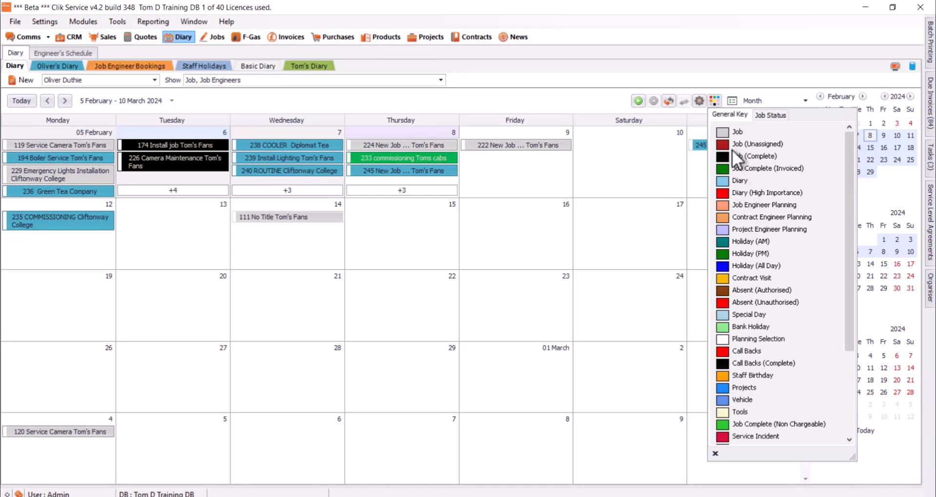
mouse_move(740, 215)
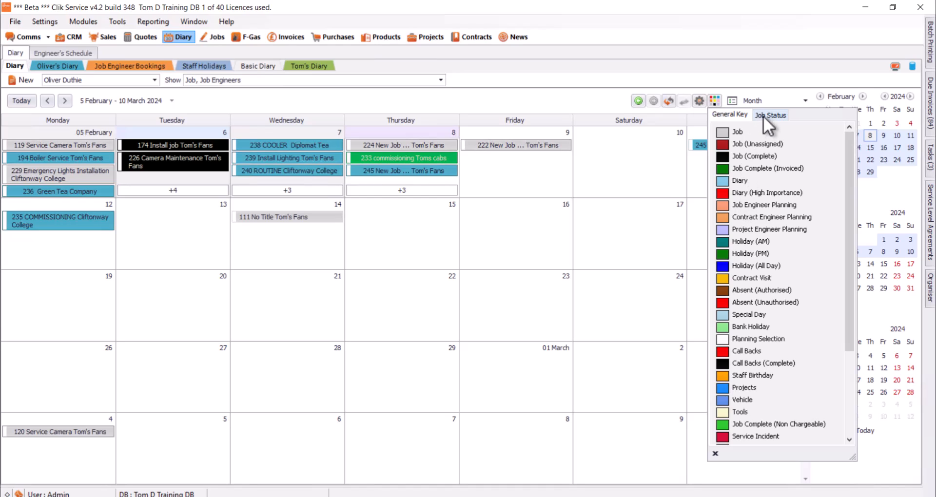
click(771, 115)
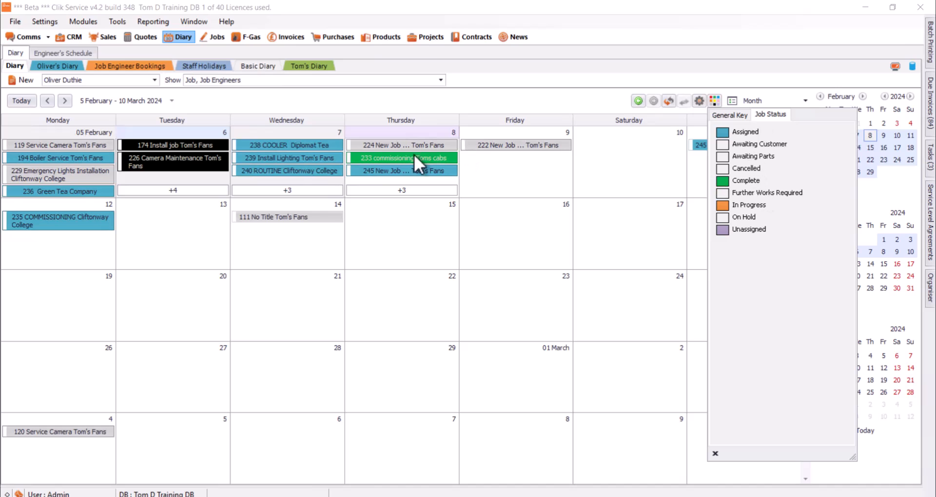
double_click(402, 158)
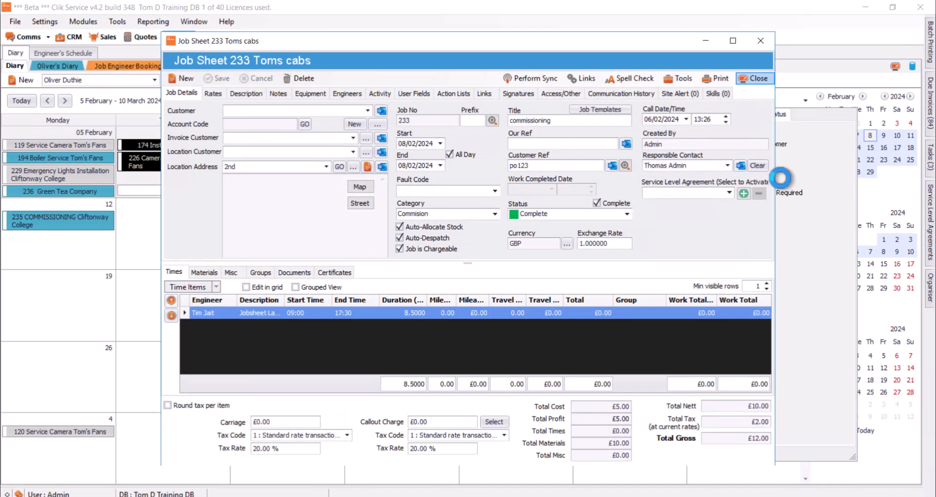
click(754, 78)
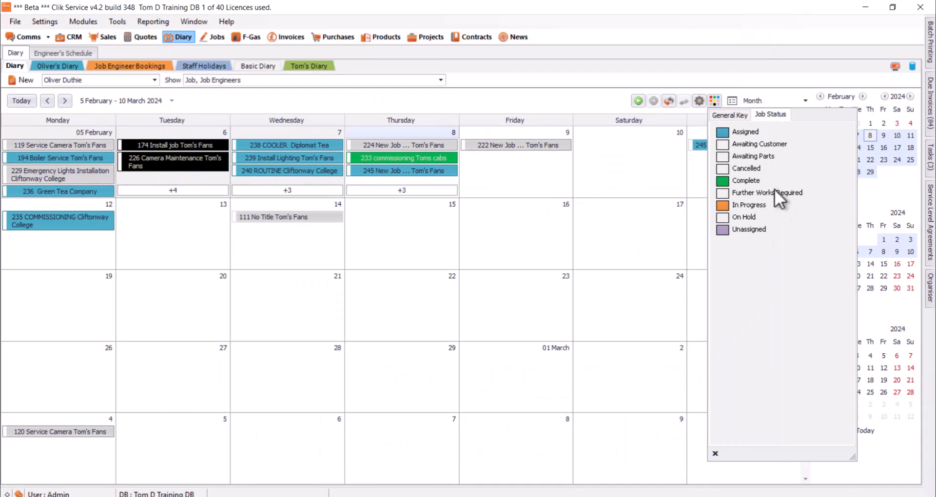
mouse_move(908, 88)
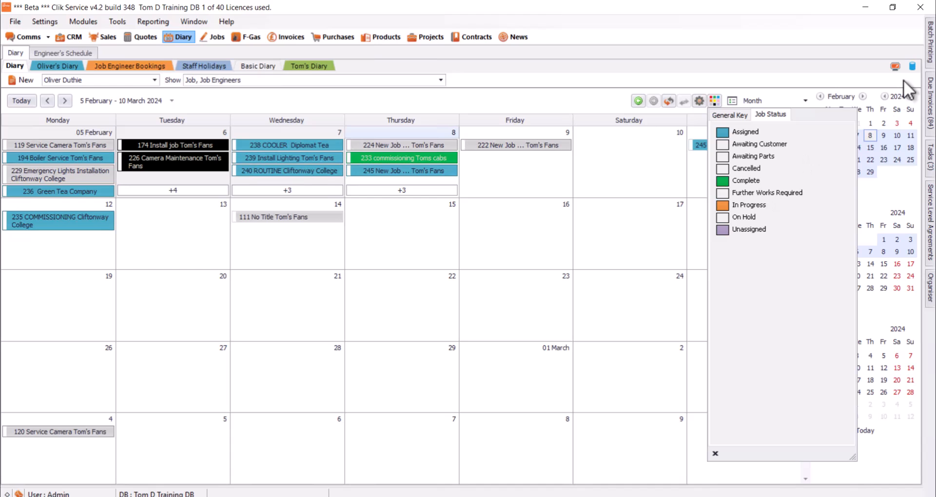
mouse_move(794, 94)
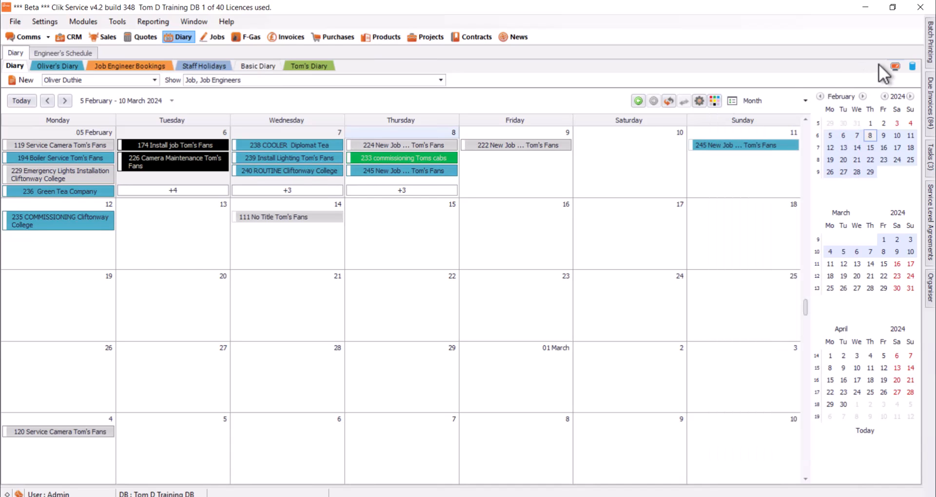
mouse_move(895, 66)
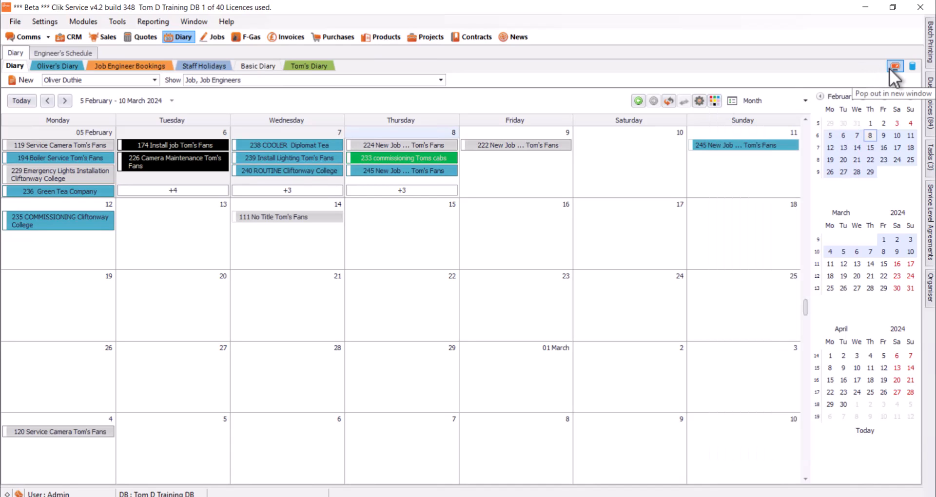
- Close the colour key panel to reveal the full month calendar and mini-calendars
click(894, 66)
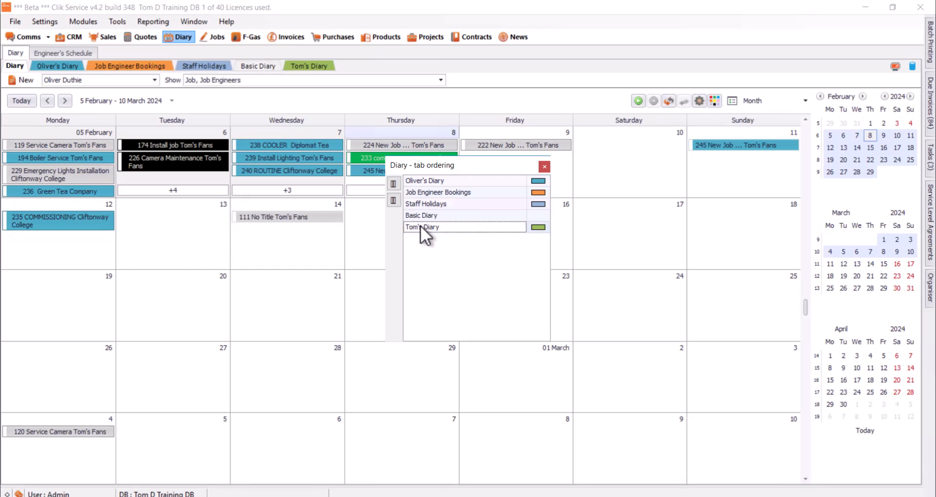
mouse_move(416, 197)
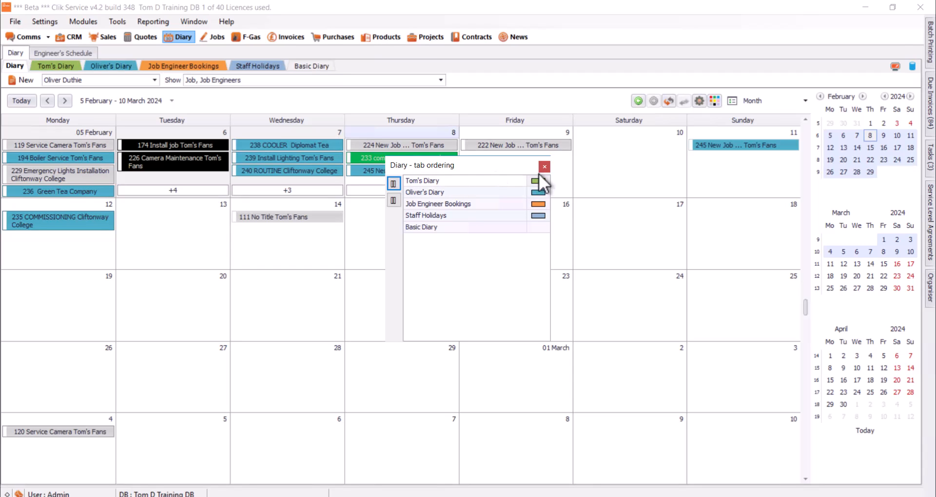
mouse_move(550, 200)
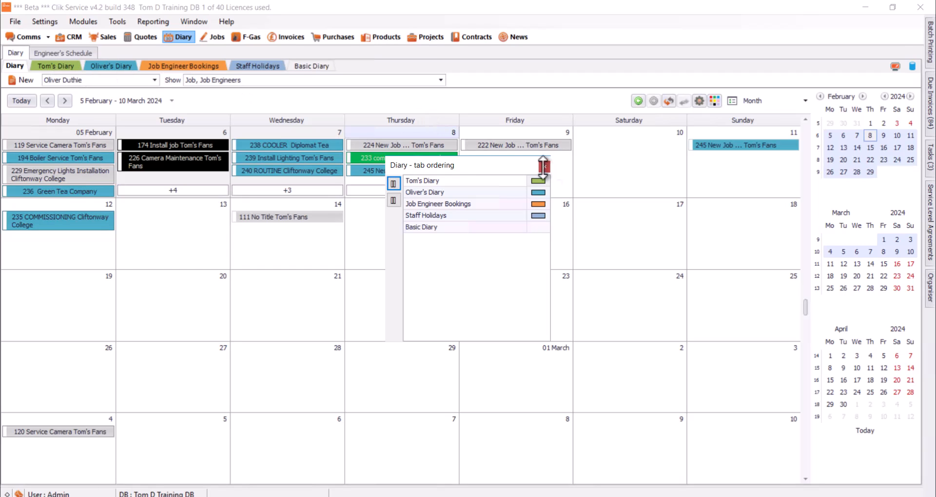
- Close the Diary tab ordering window after moving Tom's Diary to the top
click(542, 164)
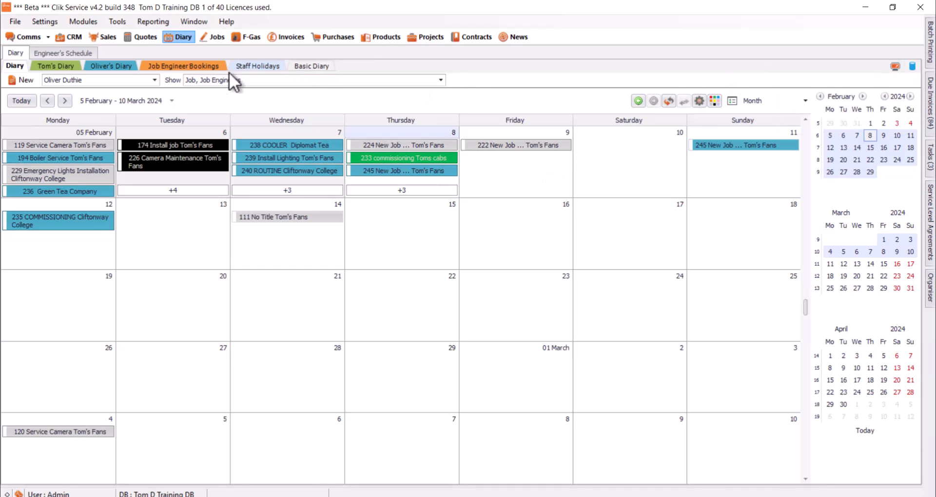
- Switch to Oliver's Diary, save its month view settings, check display options, reopen Save/Settings
click(110, 66)
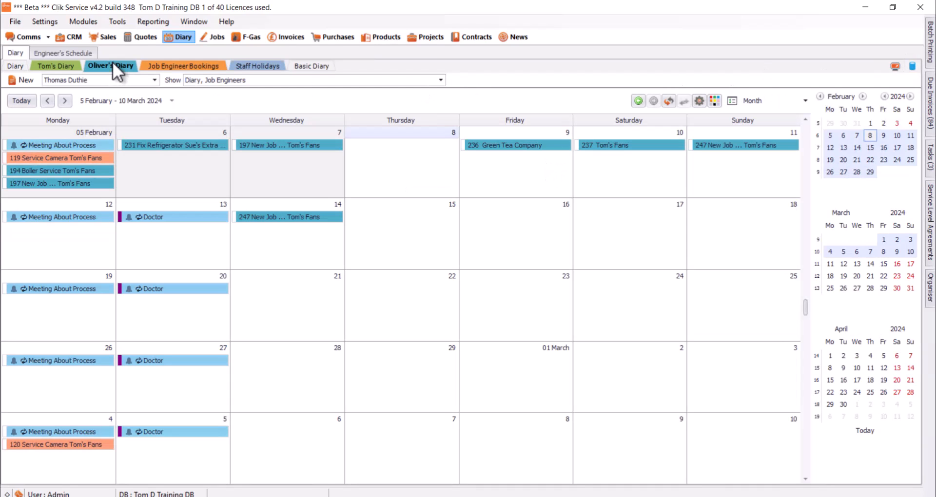
click(912, 66)
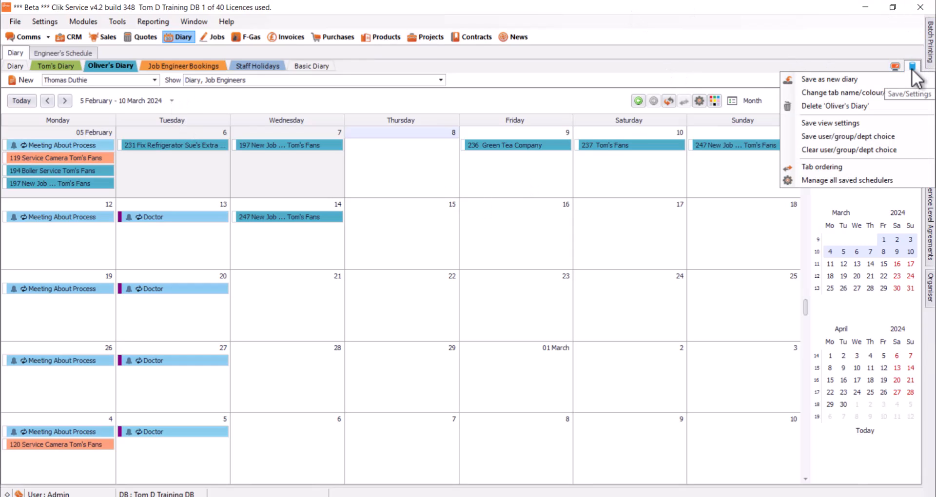
mouse_move(841, 122)
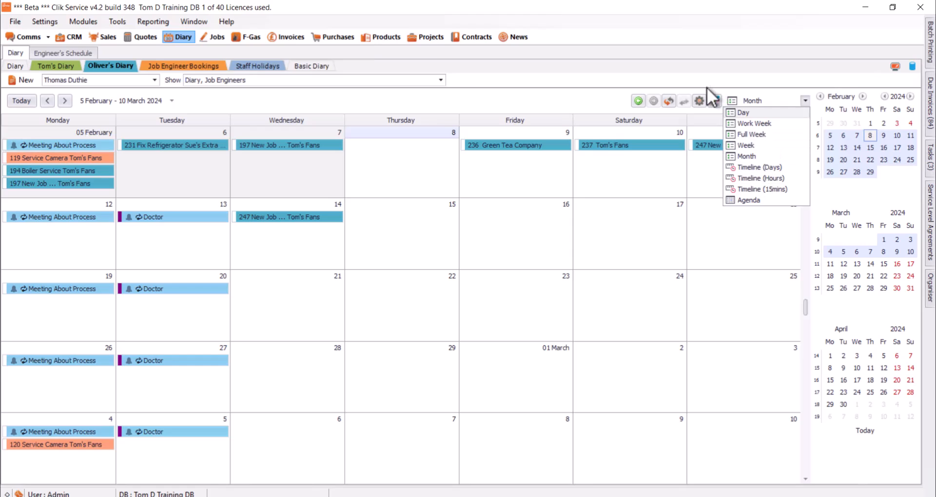
click(715, 100)
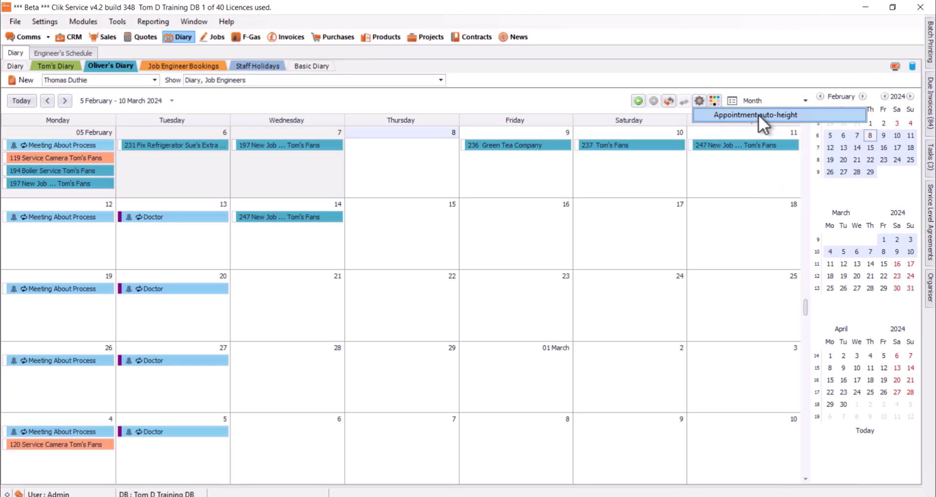
mouse_move(922, 82)
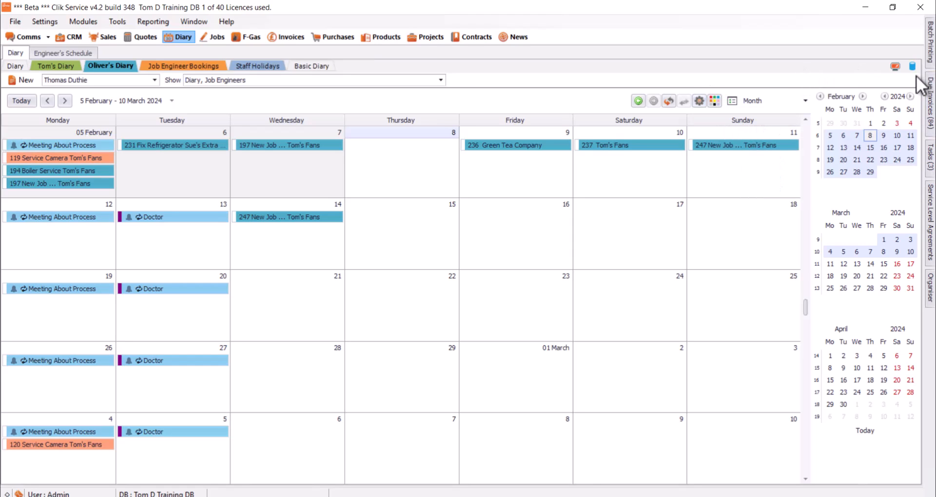
click(913, 65)
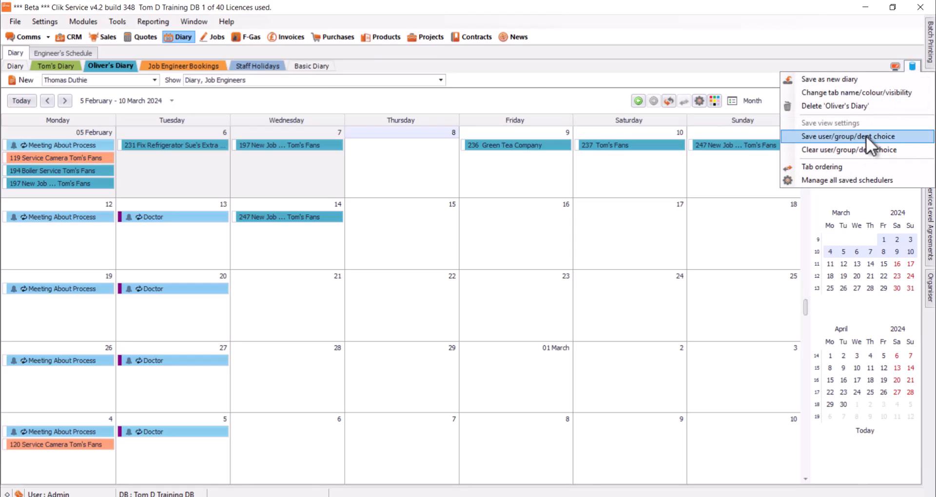
mouse_move(173, 93)
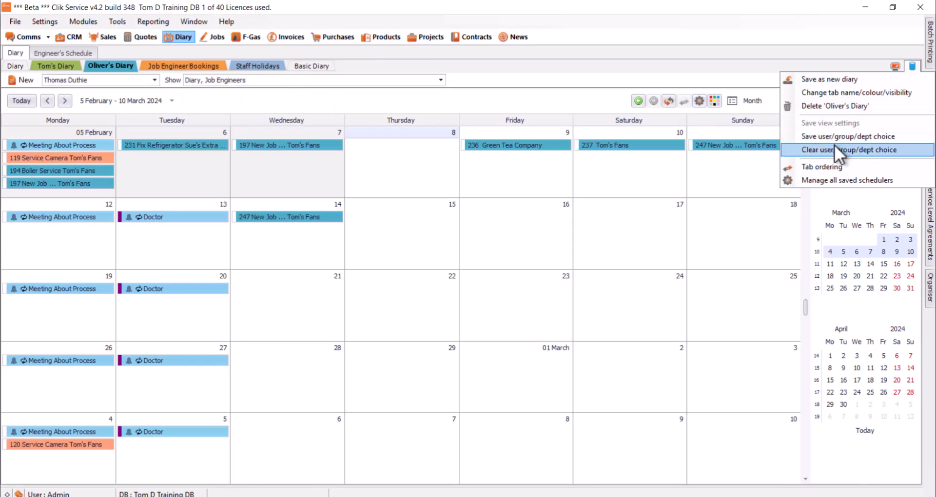
mouse_move(859, 136)
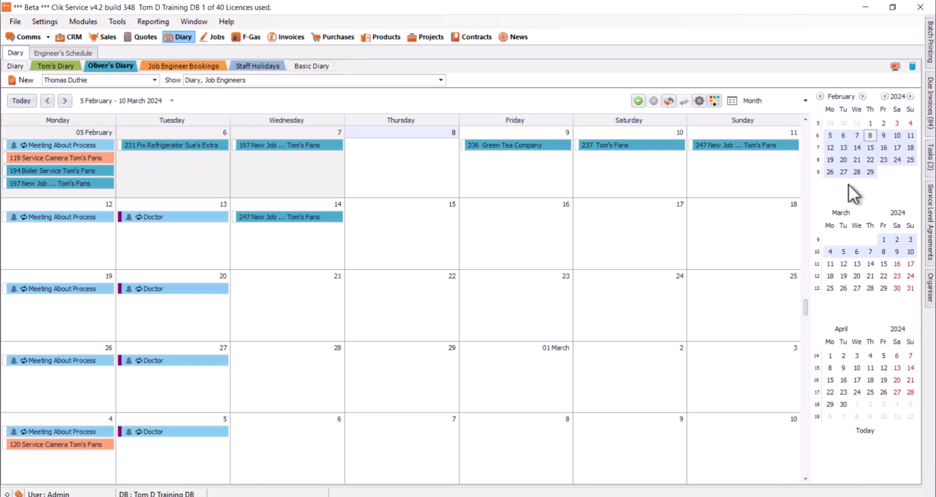
click(700, 101)
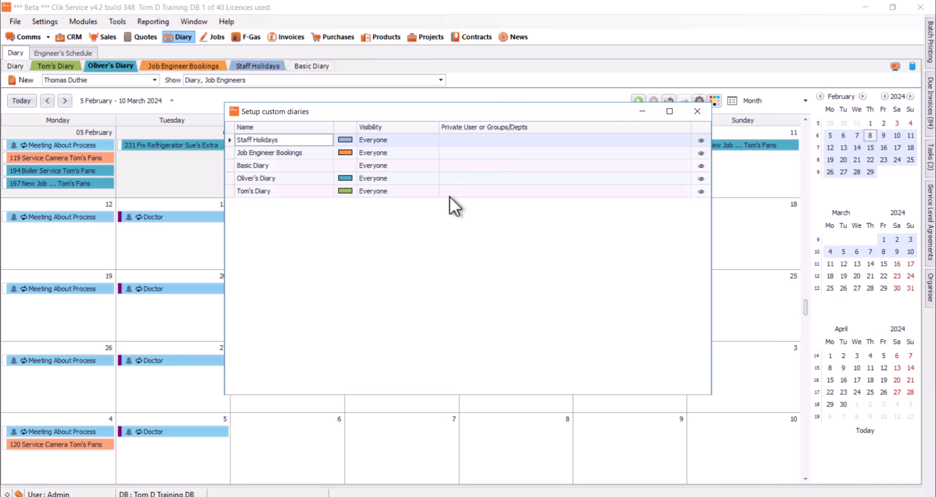
mouse_move(443, 200)
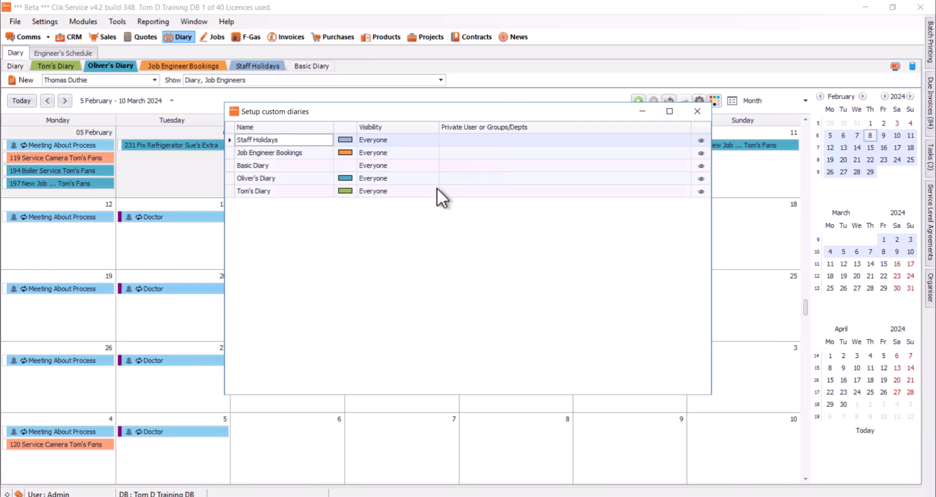
double_click(253, 191)
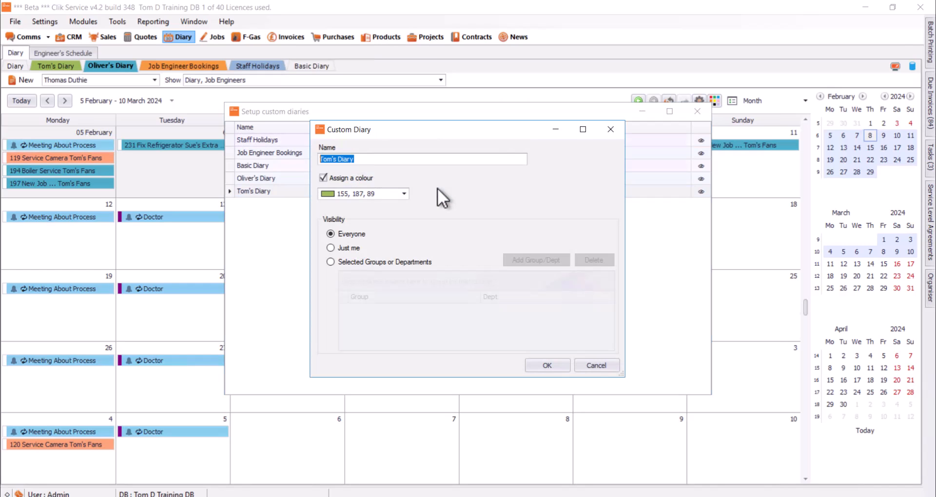
mouse_move(606, 383)
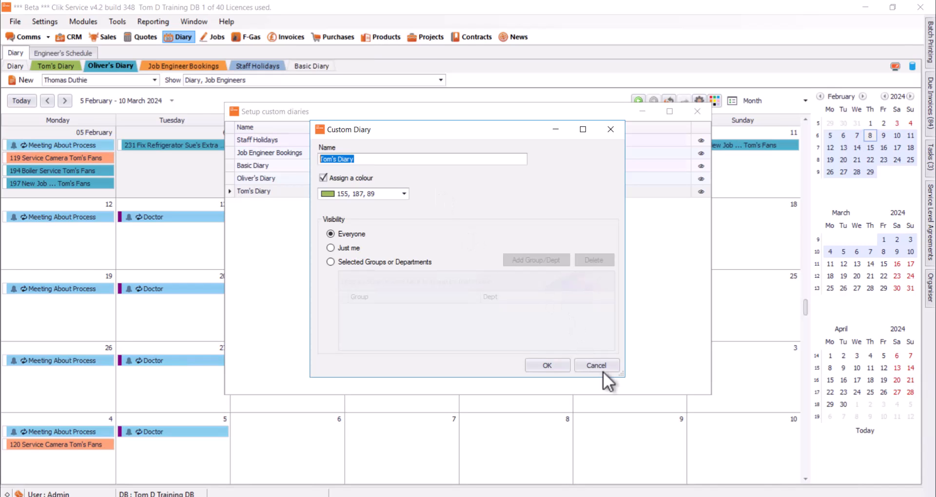
click(596, 365)
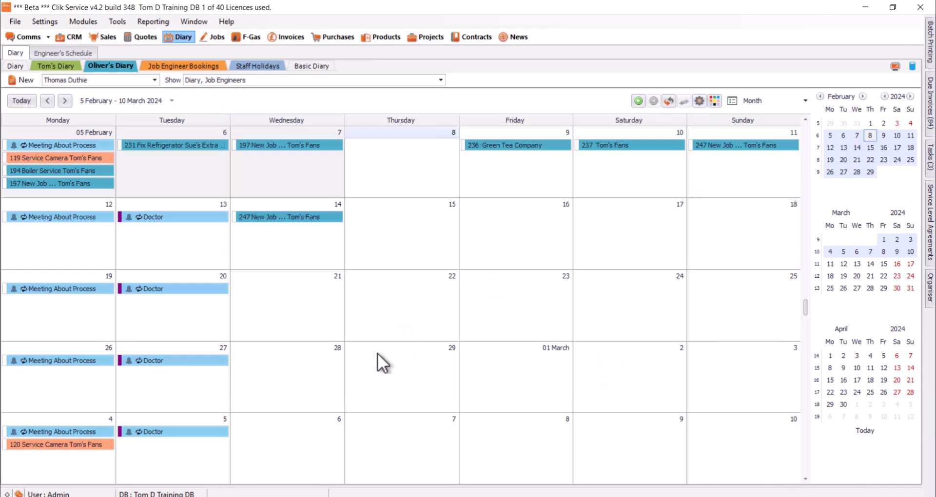